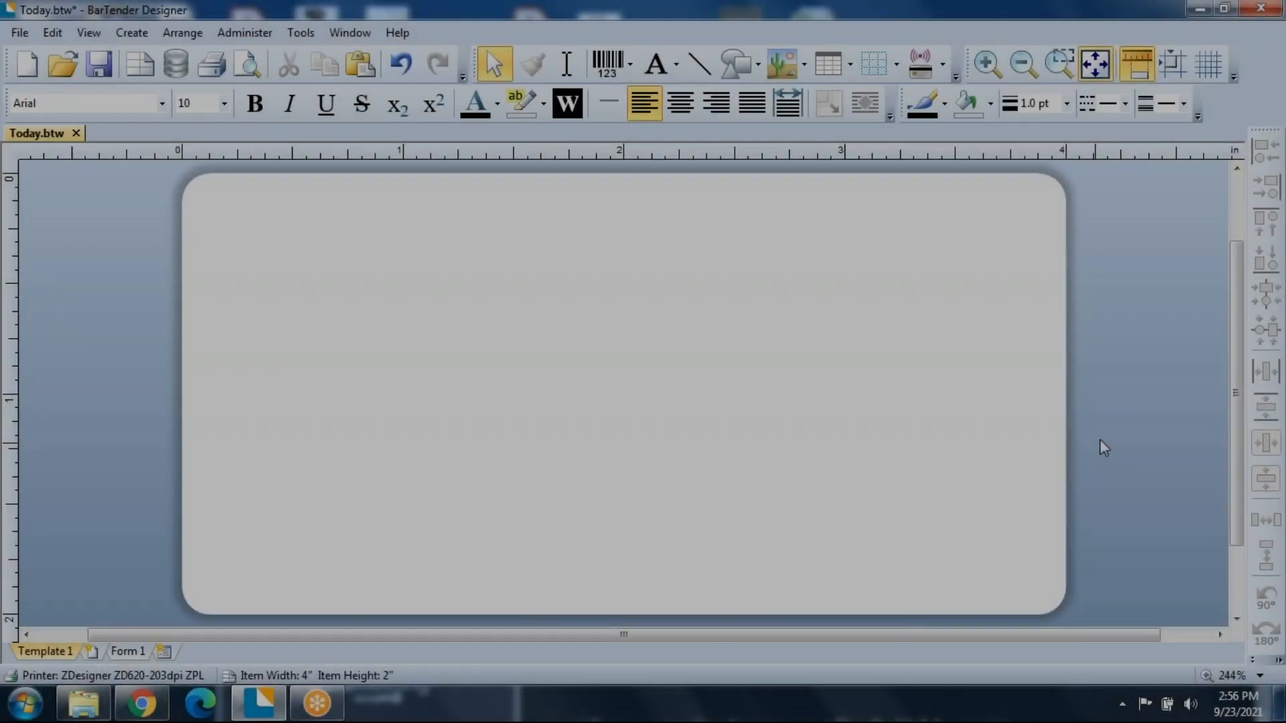
mouse_move(606, 64)
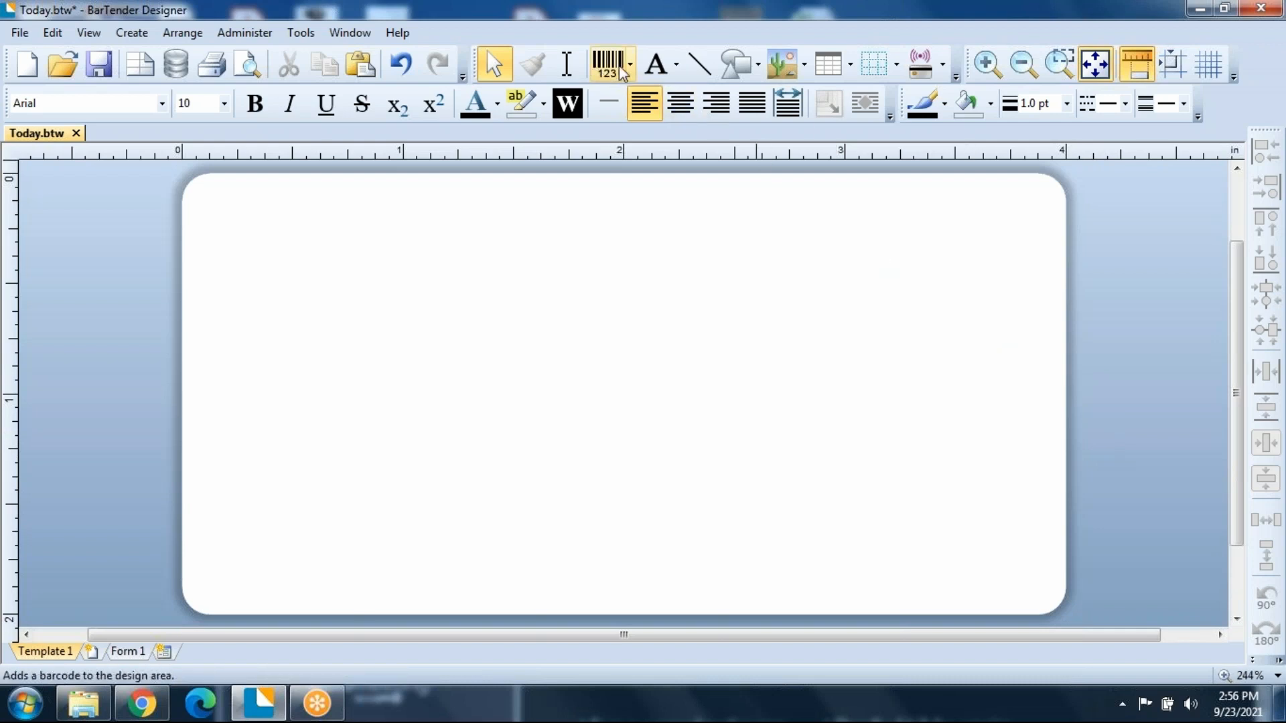
- Show the Barcode tool's list of barcode types to pick Code 128
click(629, 64)
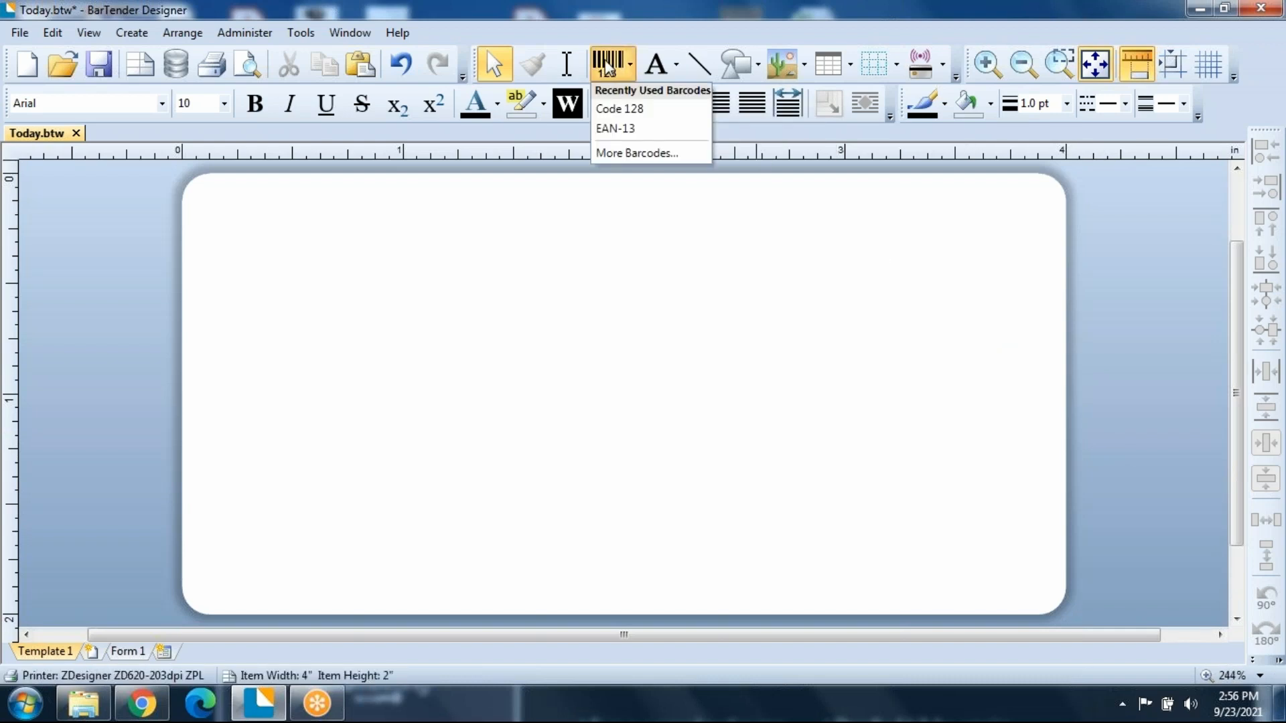
mouse_move(615, 92)
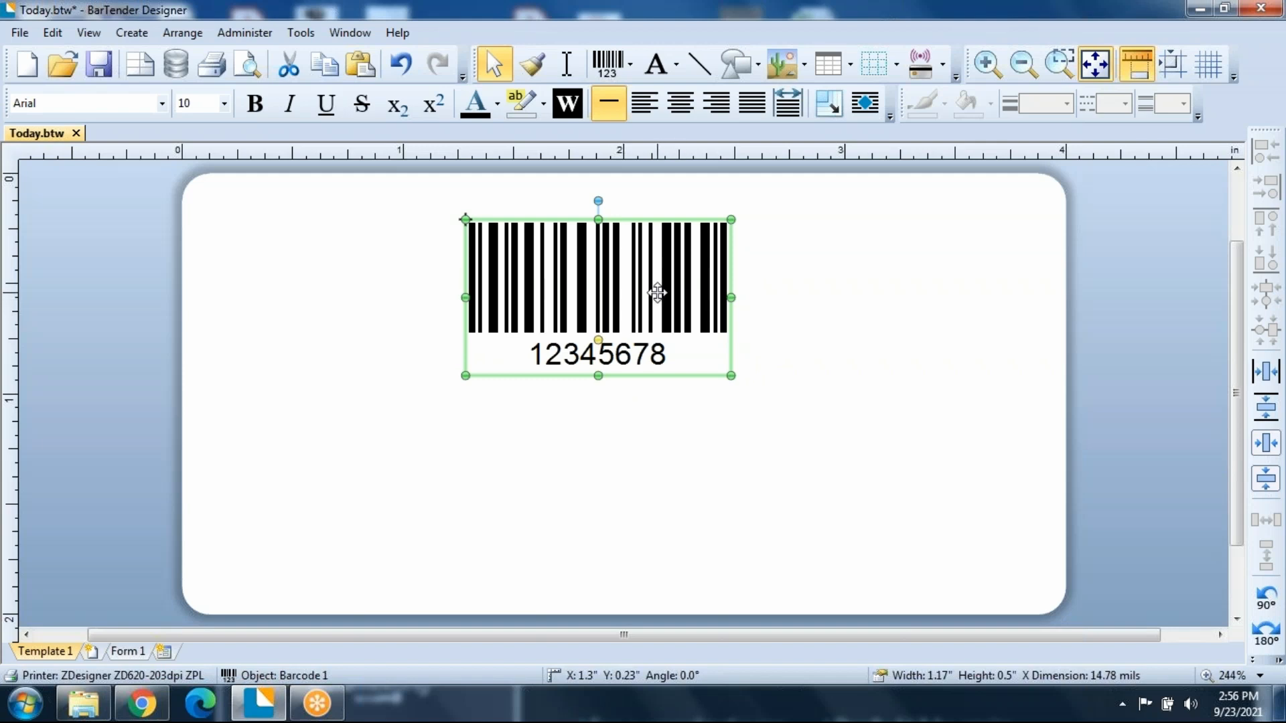
- Enable GS1-128 (UCC/EAN-128) for the Code 128 barcode in its Symbology and Size properties
right_click(656, 293)
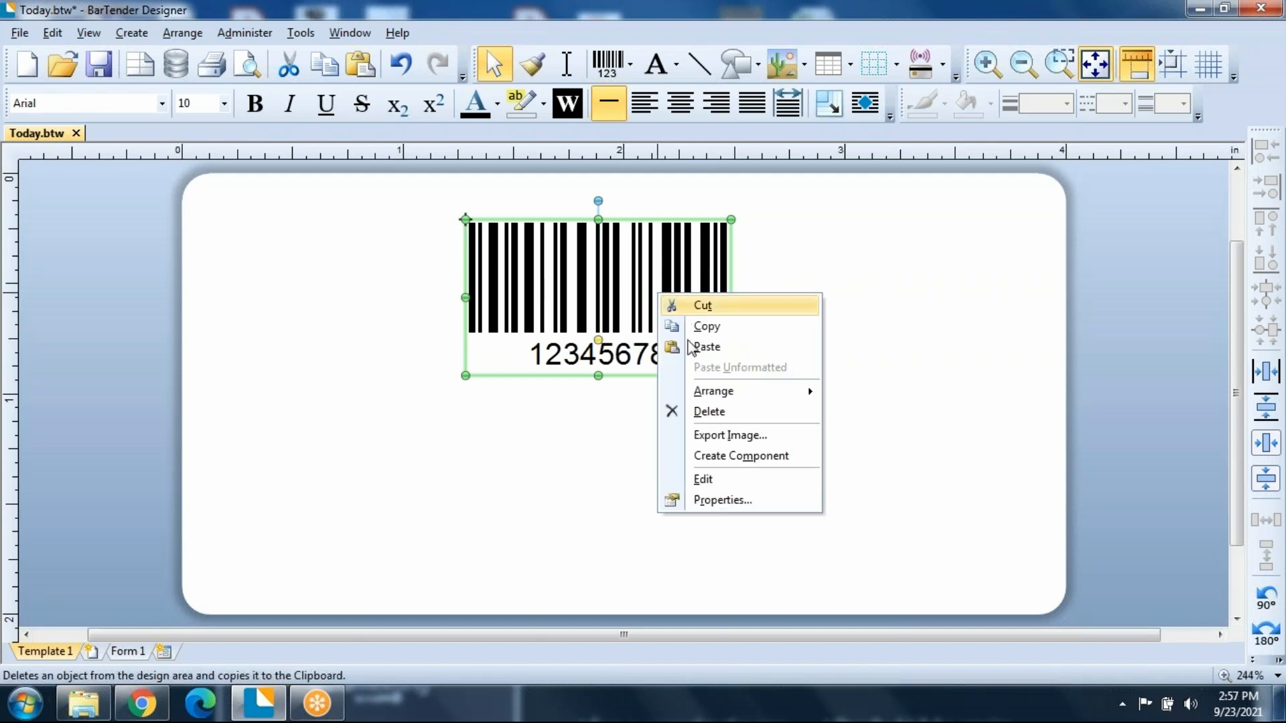
click(721, 499)
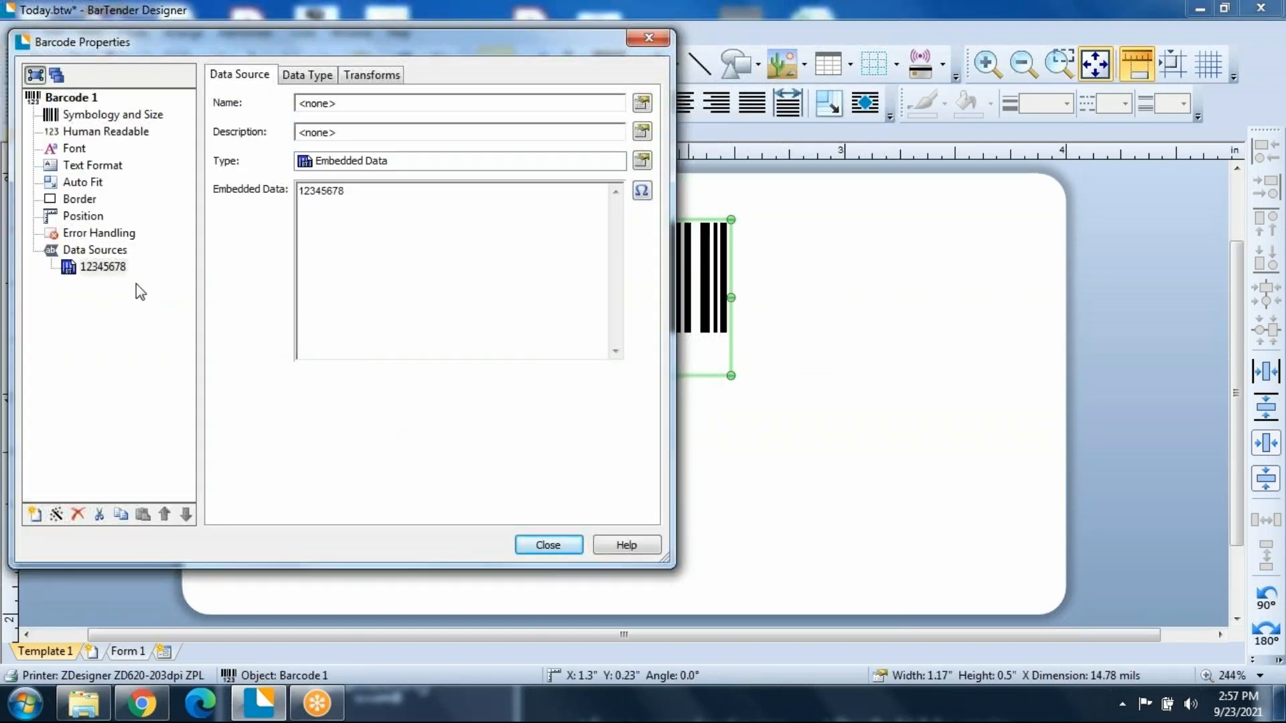
mouse_move(144, 119)
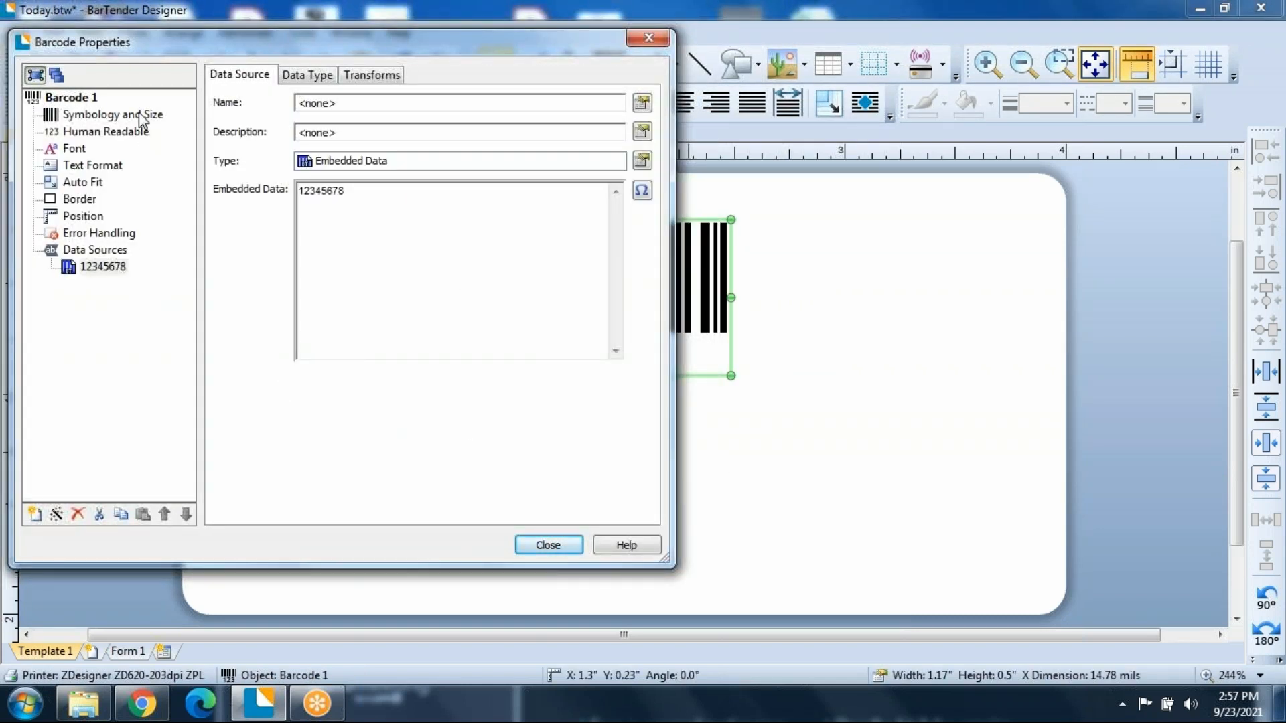
click(115, 114)
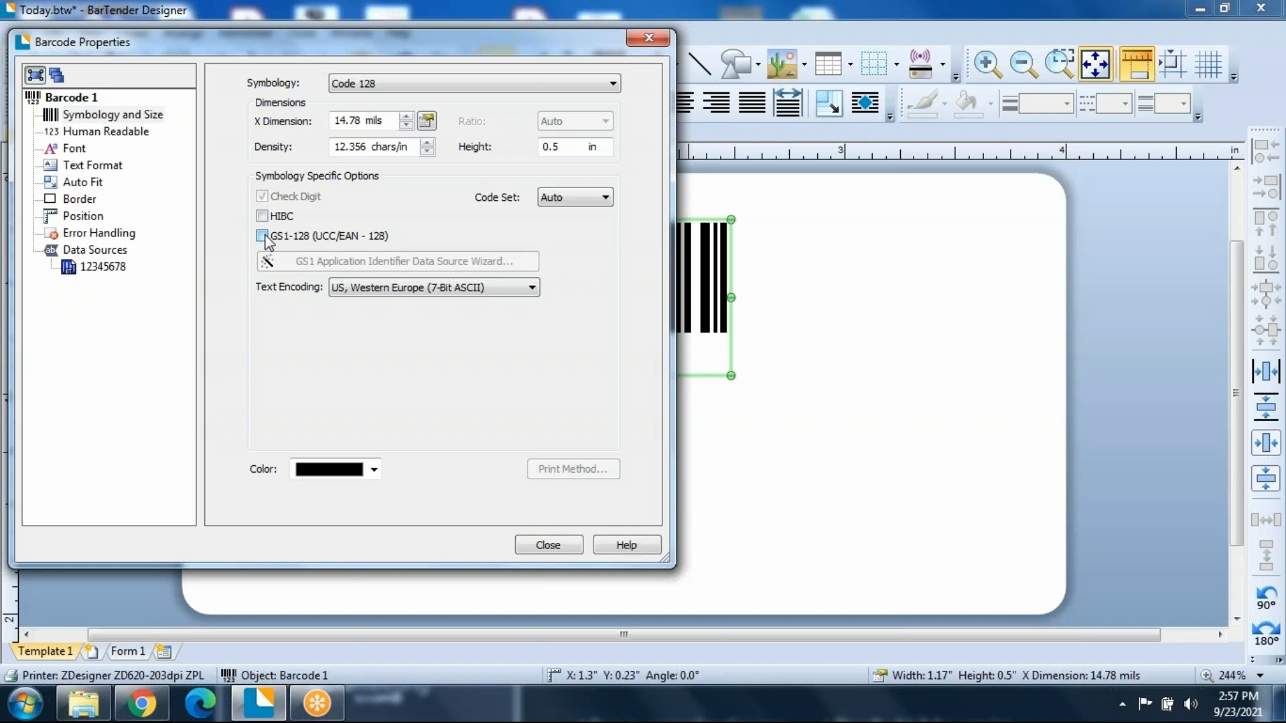
click(263, 236)
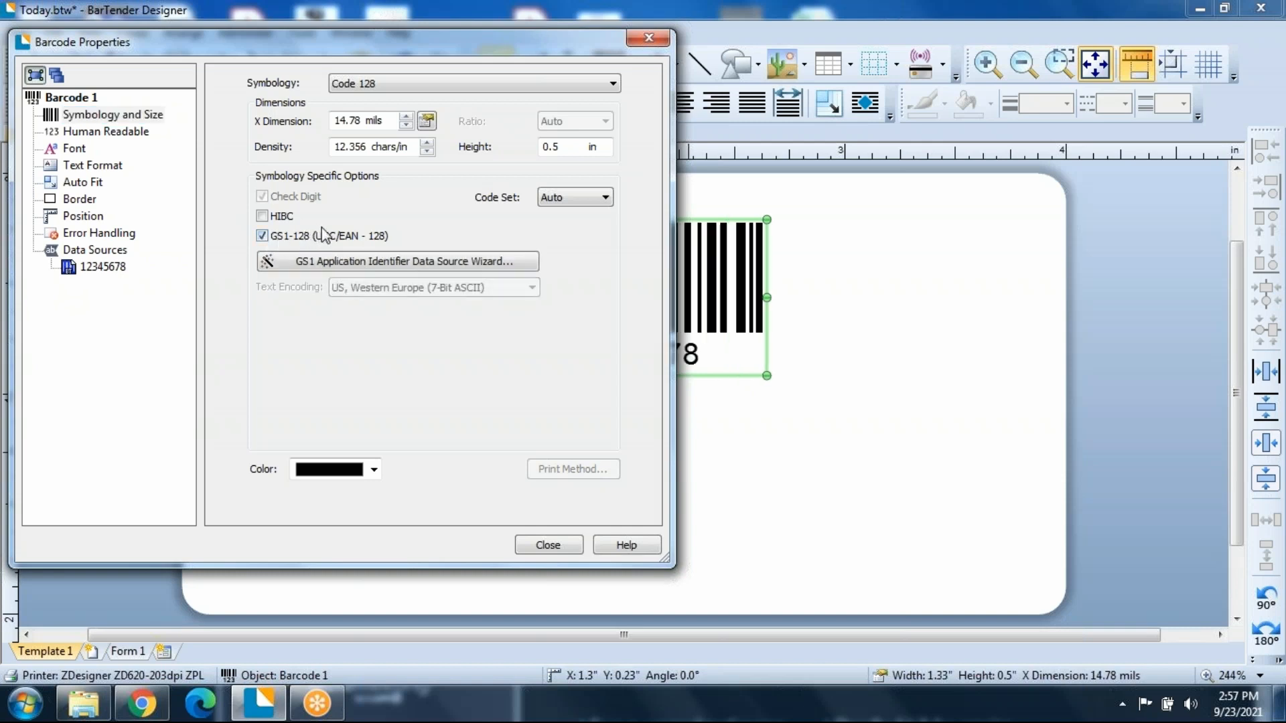
mouse_move(291, 266)
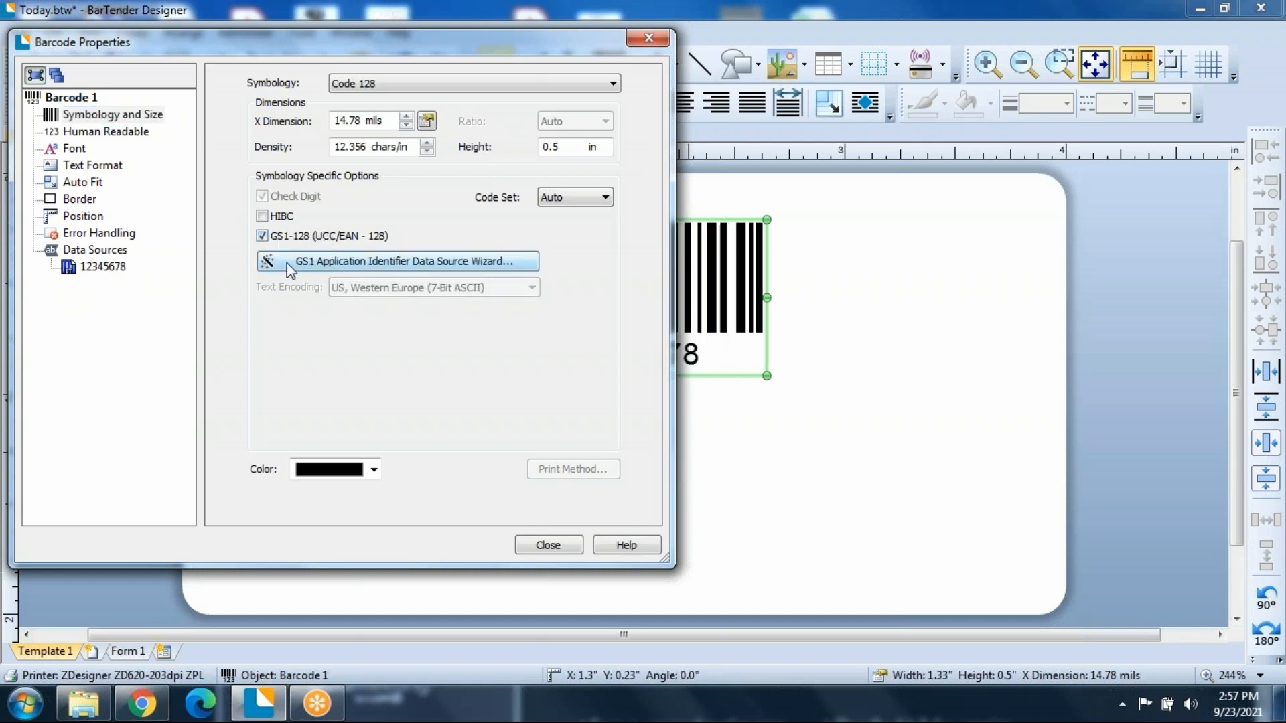
mouse_move(297, 269)
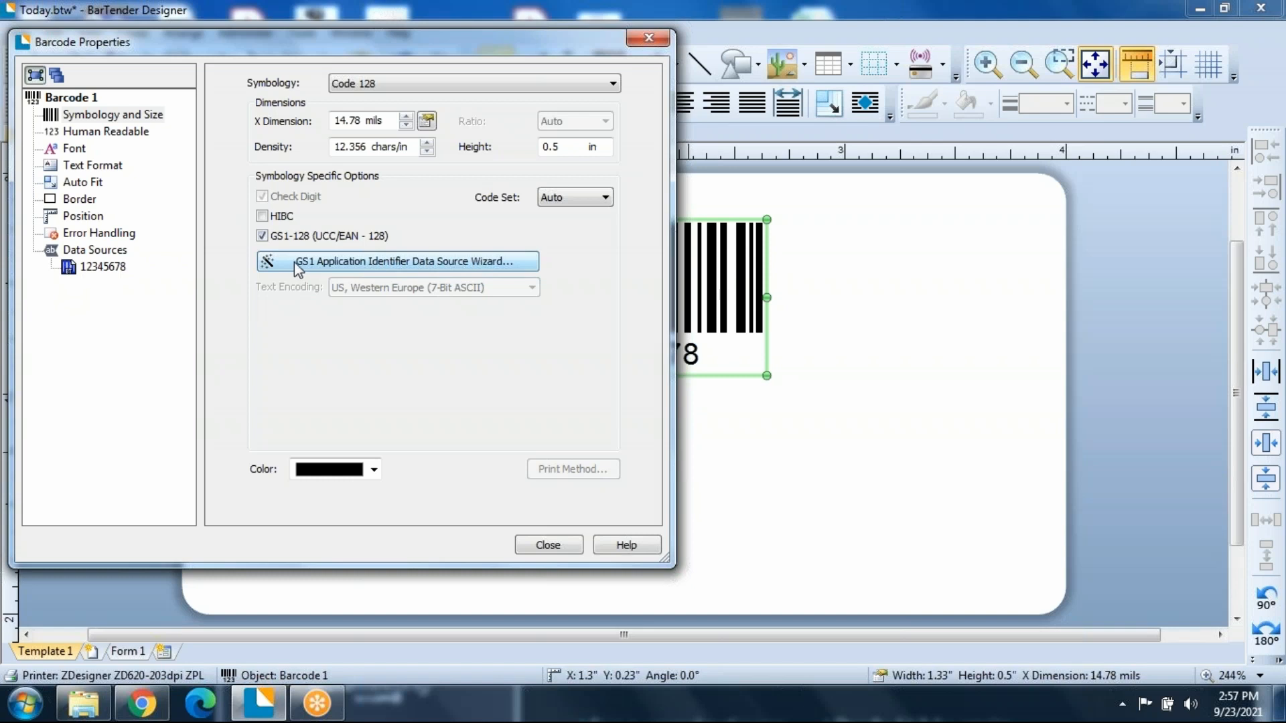
mouse_move(301, 267)
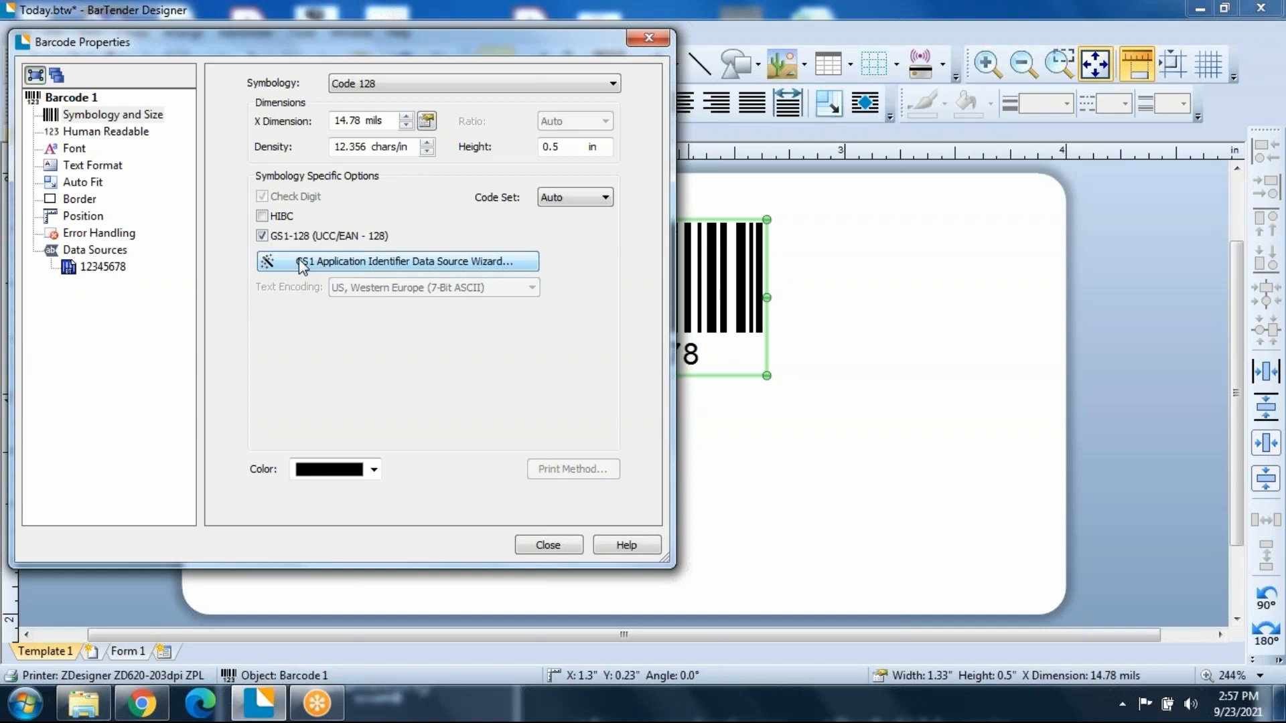
- Start the GS1 Application Identifier wizard and browse its identifier list past the welcome page
click(393, 261)
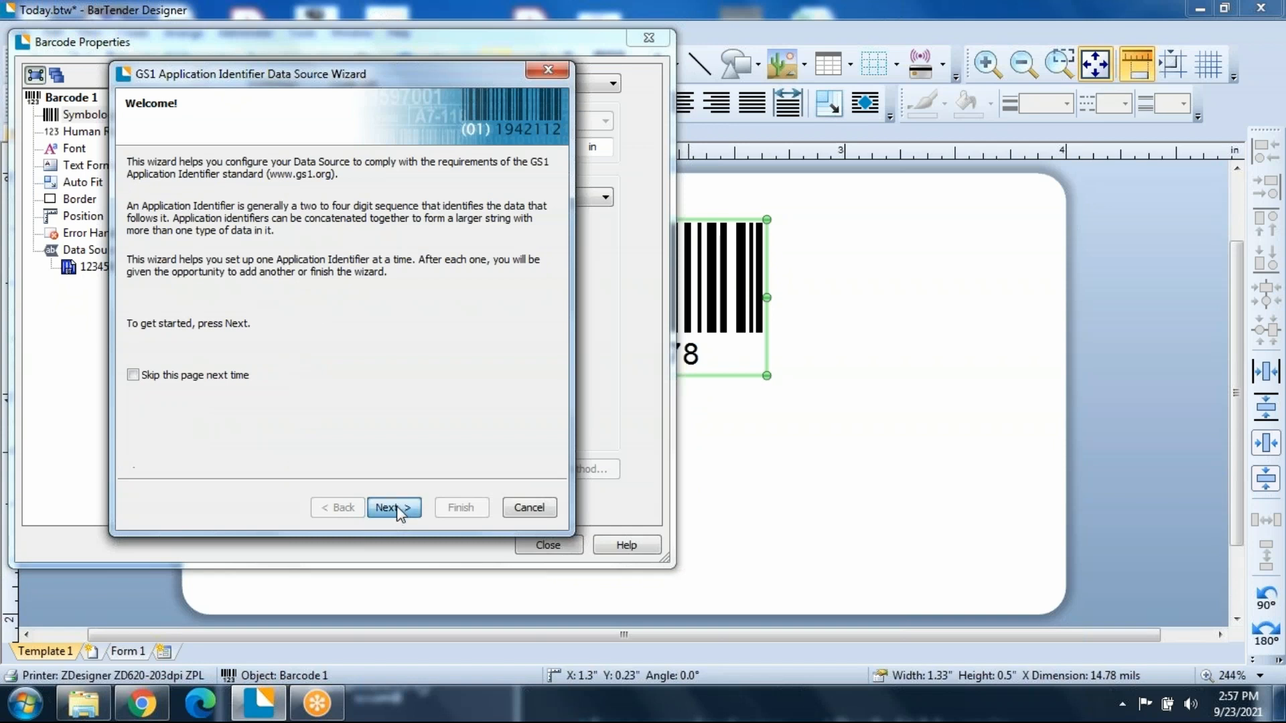
click(394, 507)
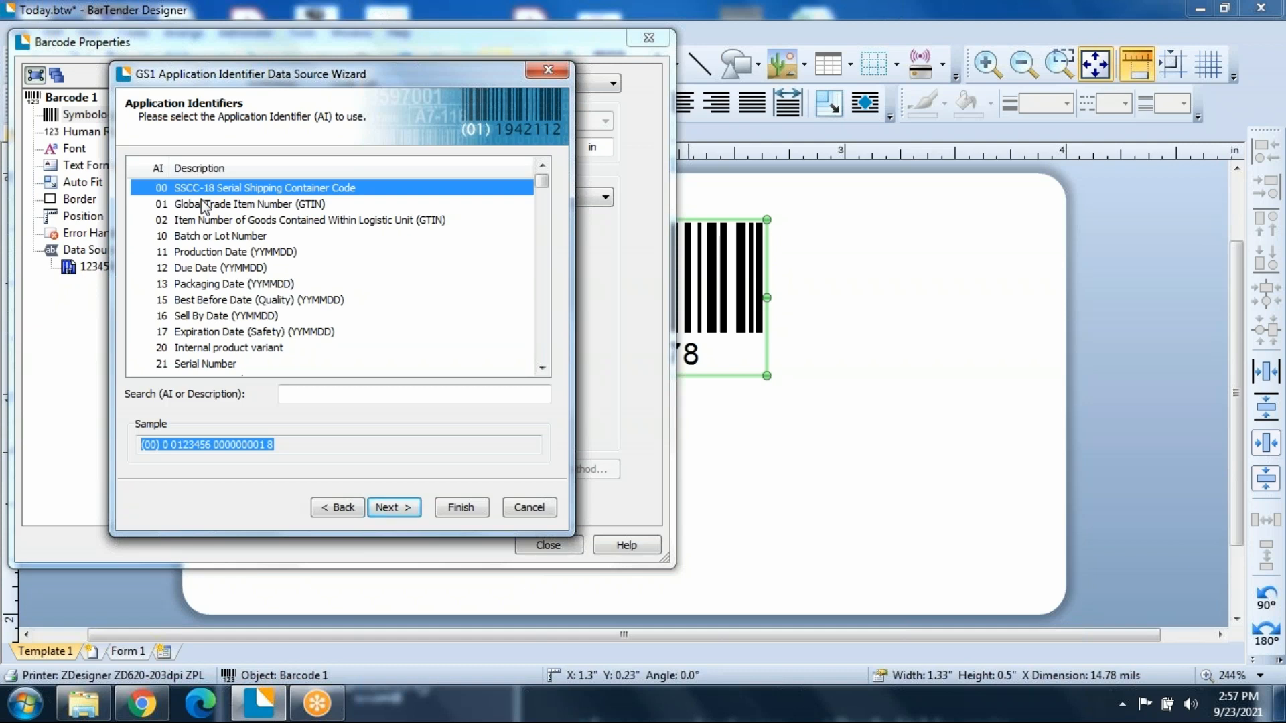
mouse_move(263, 243)
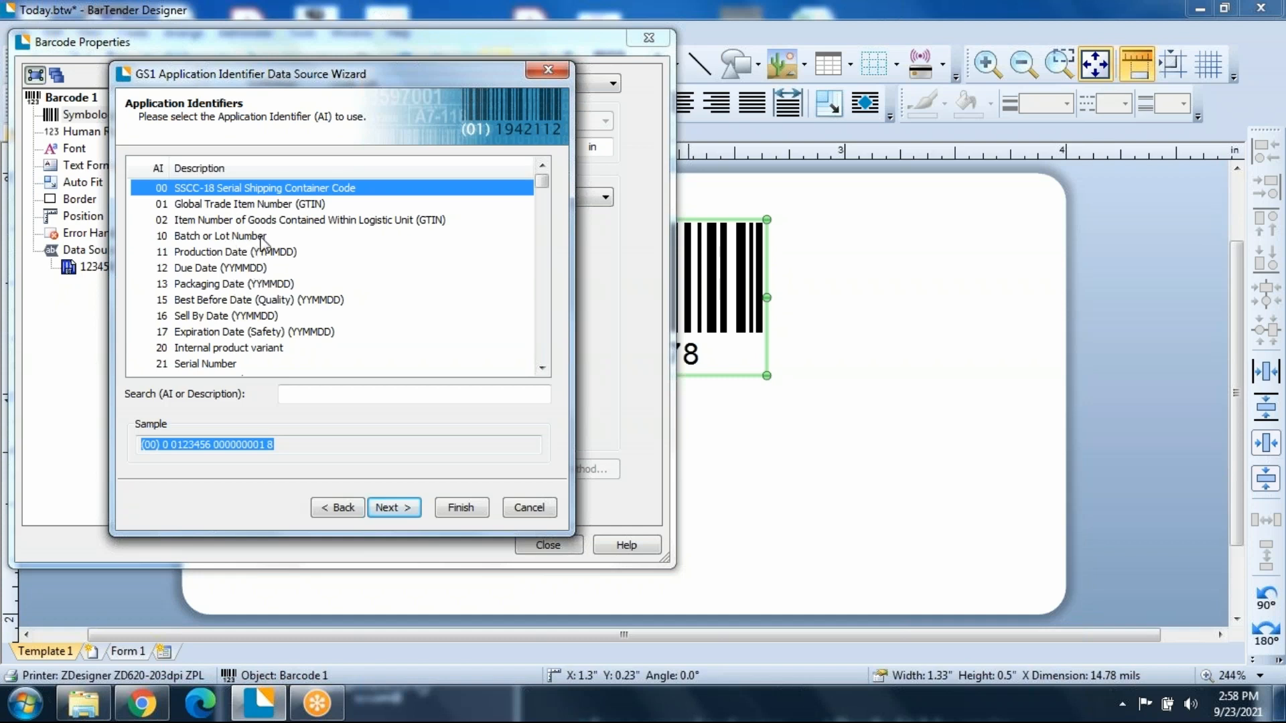
scroll(down, 3)
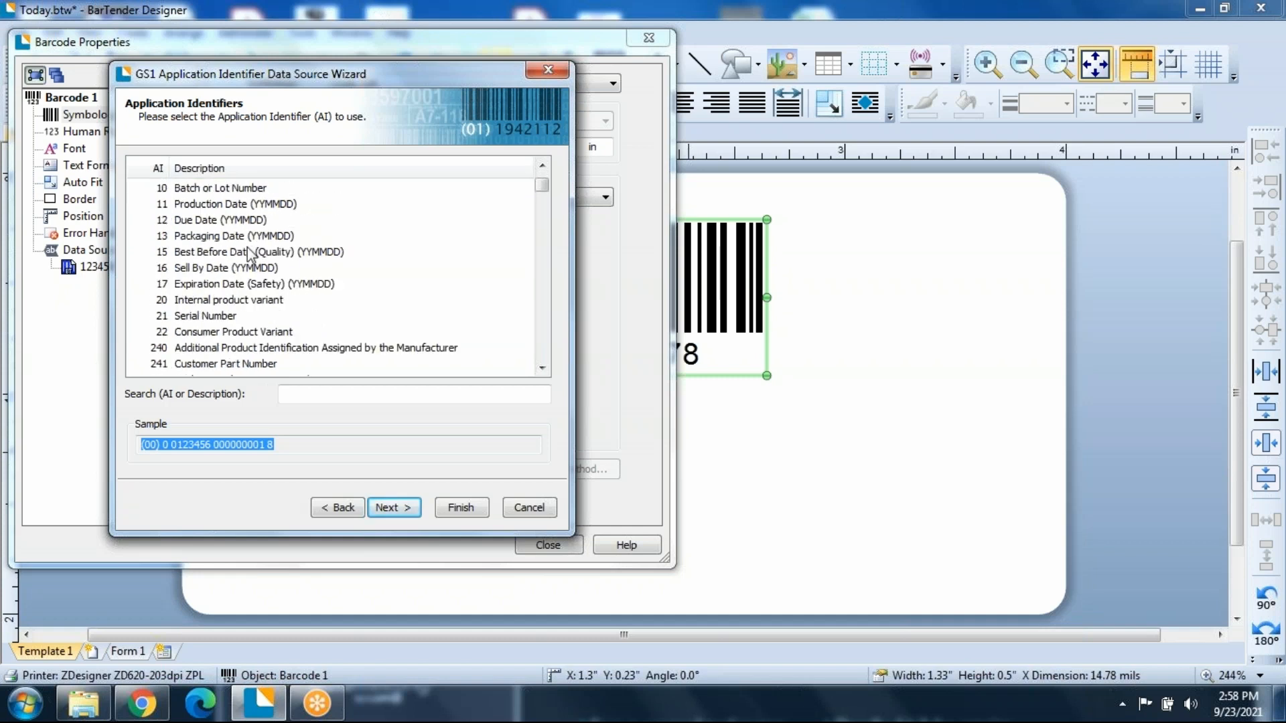
scroll(up, 3)
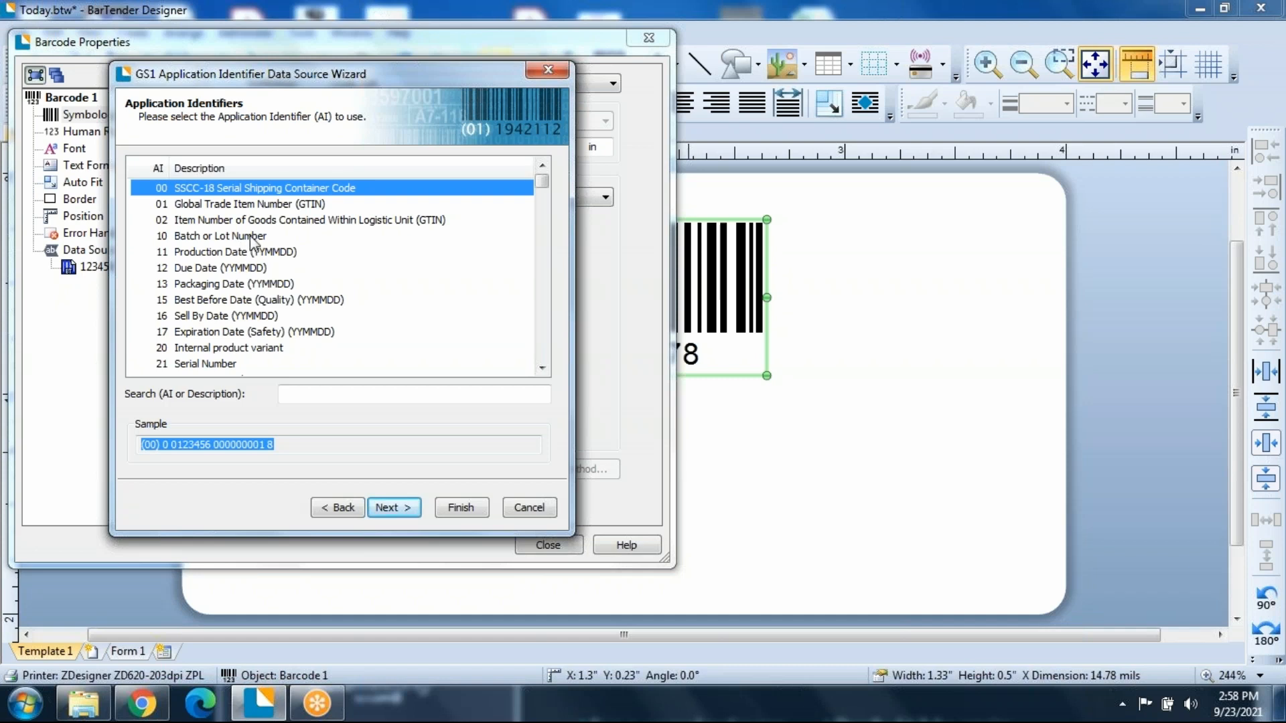
- Choose Global Trade Item Number (01) as the identifier with Embedded Data as its source type
click(247, 204)
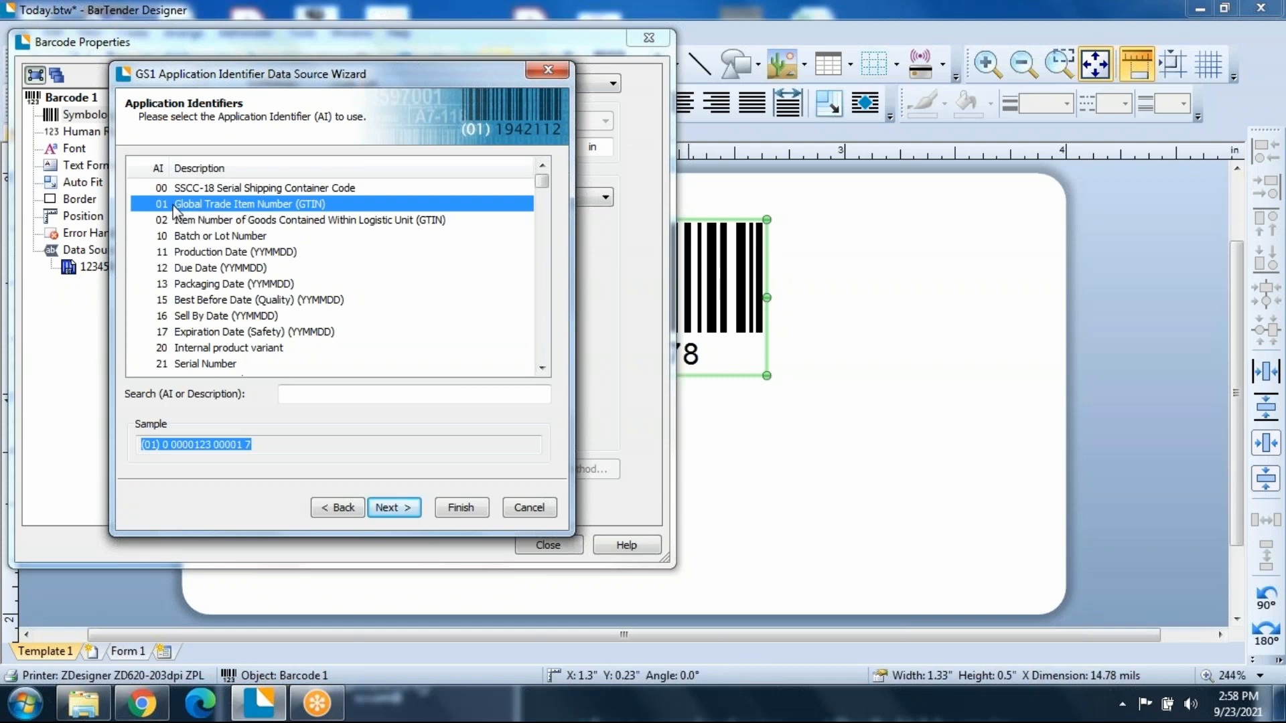
mouse_move(424, 500)
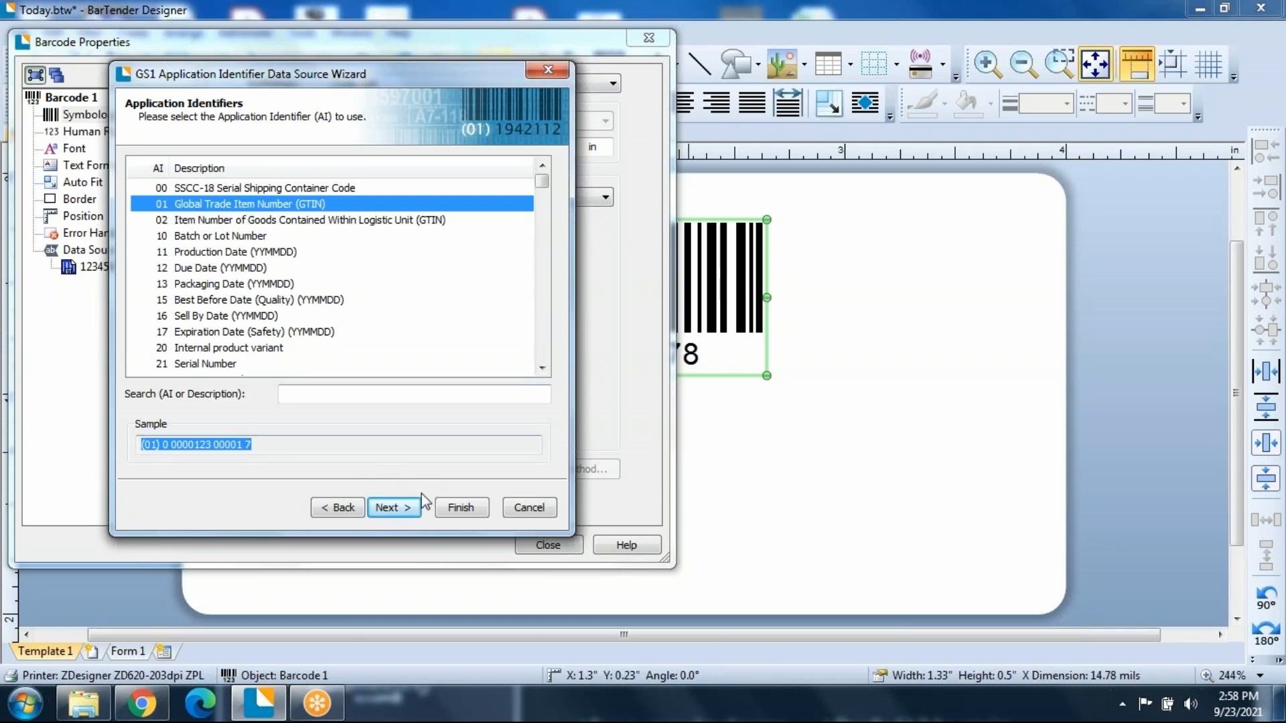
click(392, 506)
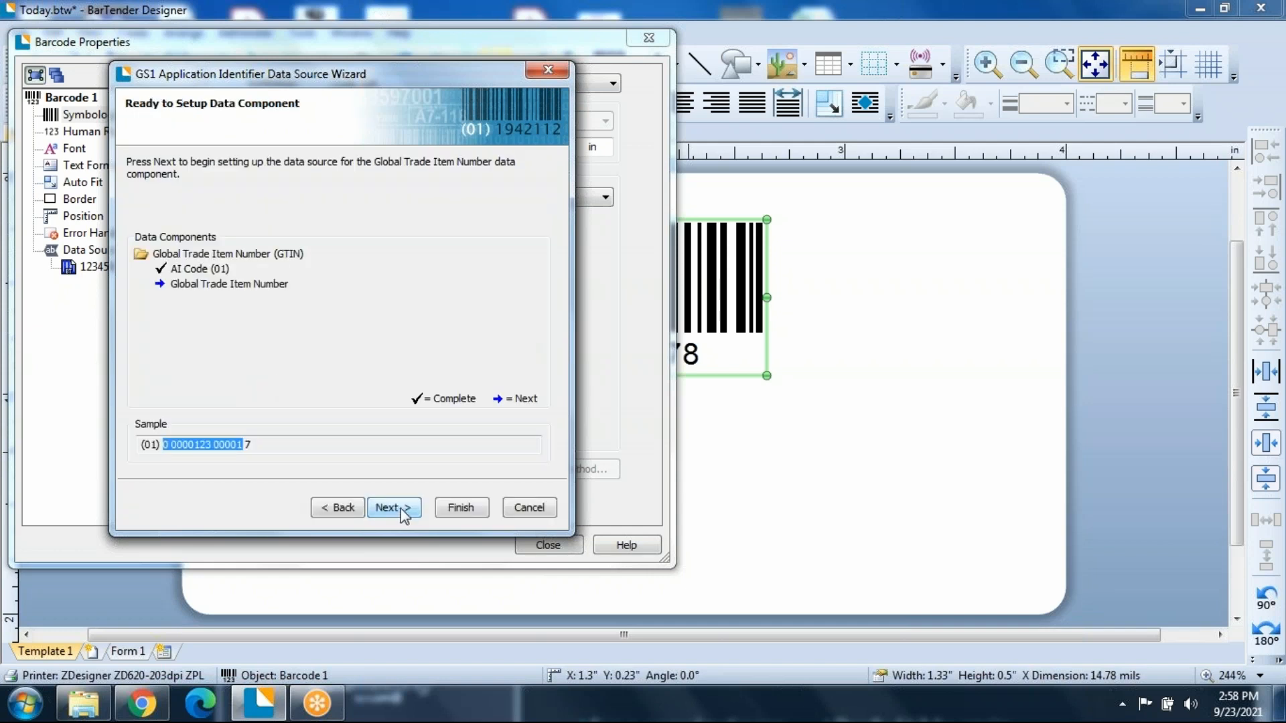
click(393, 506)
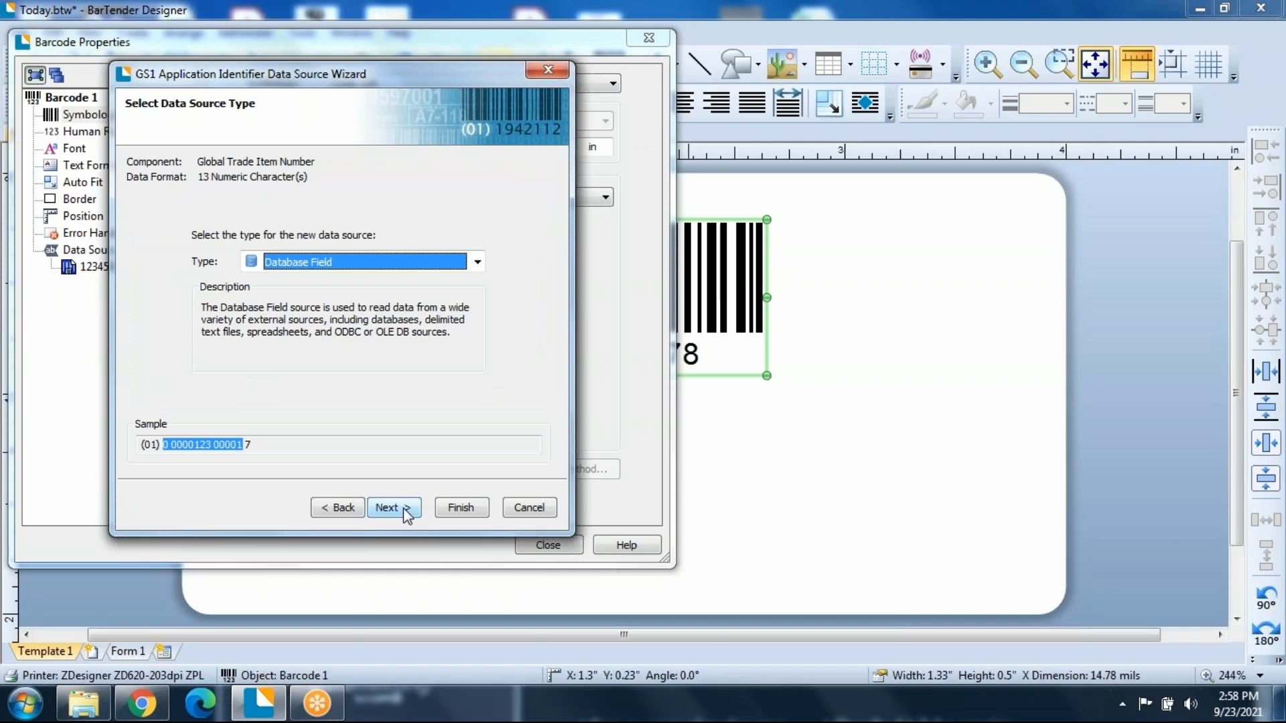
mouse_move(440, 399)
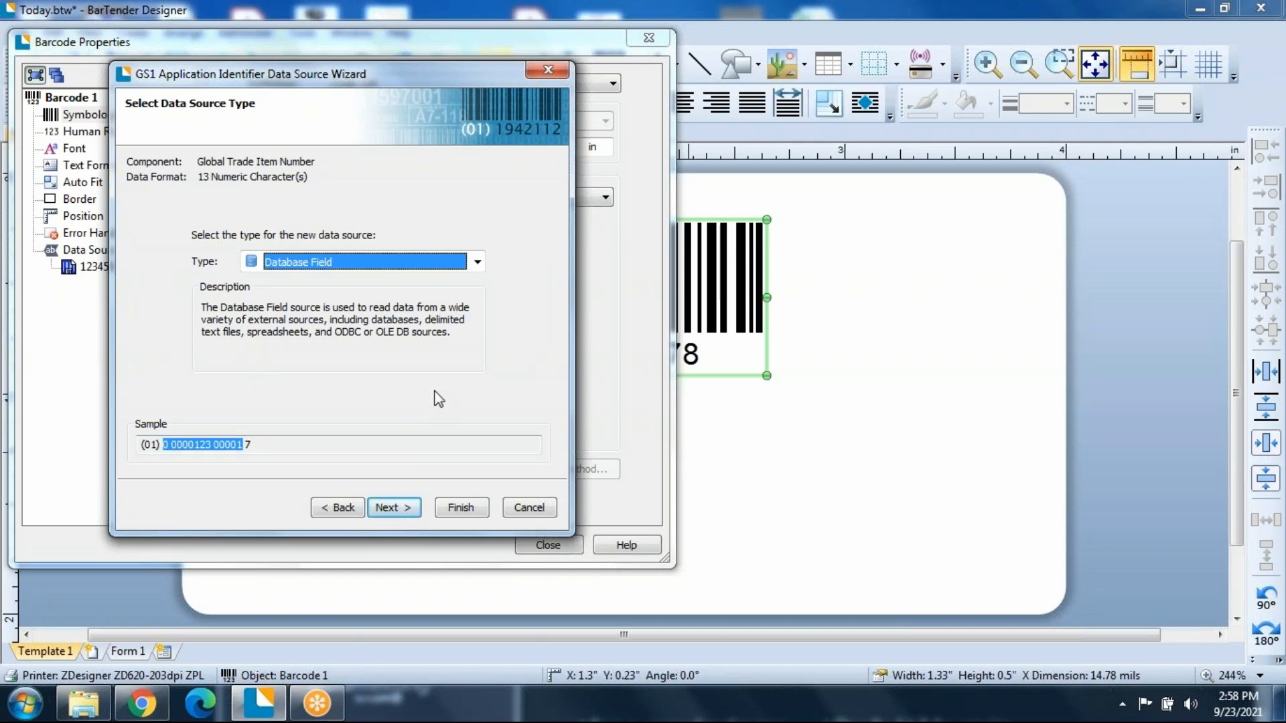
mouse_move(155, 454)
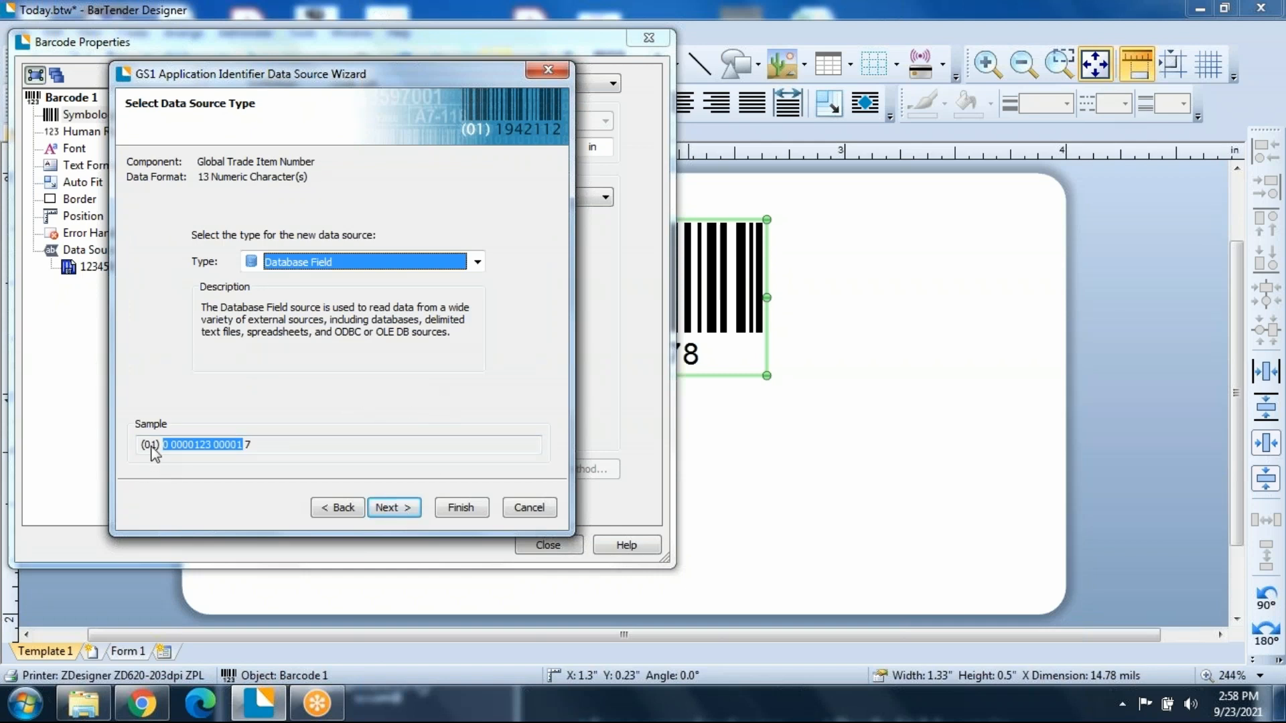
mouse_move(211, 464)
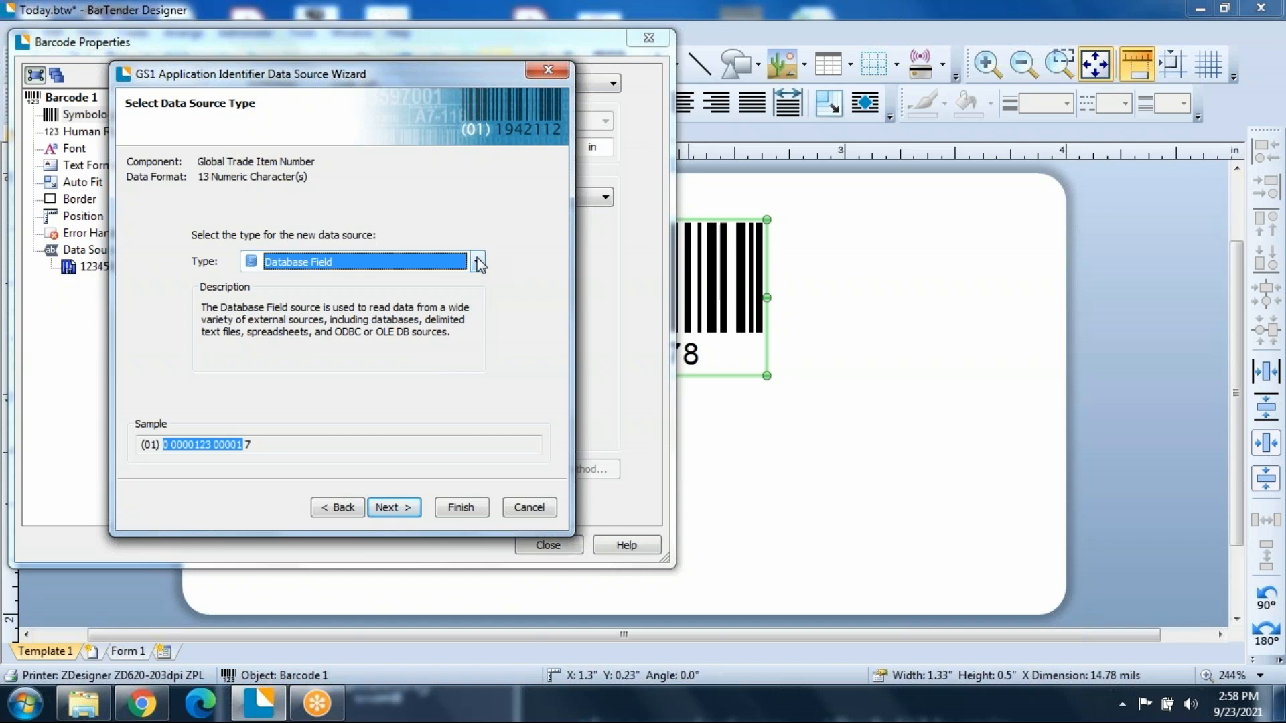
click(479, 261)
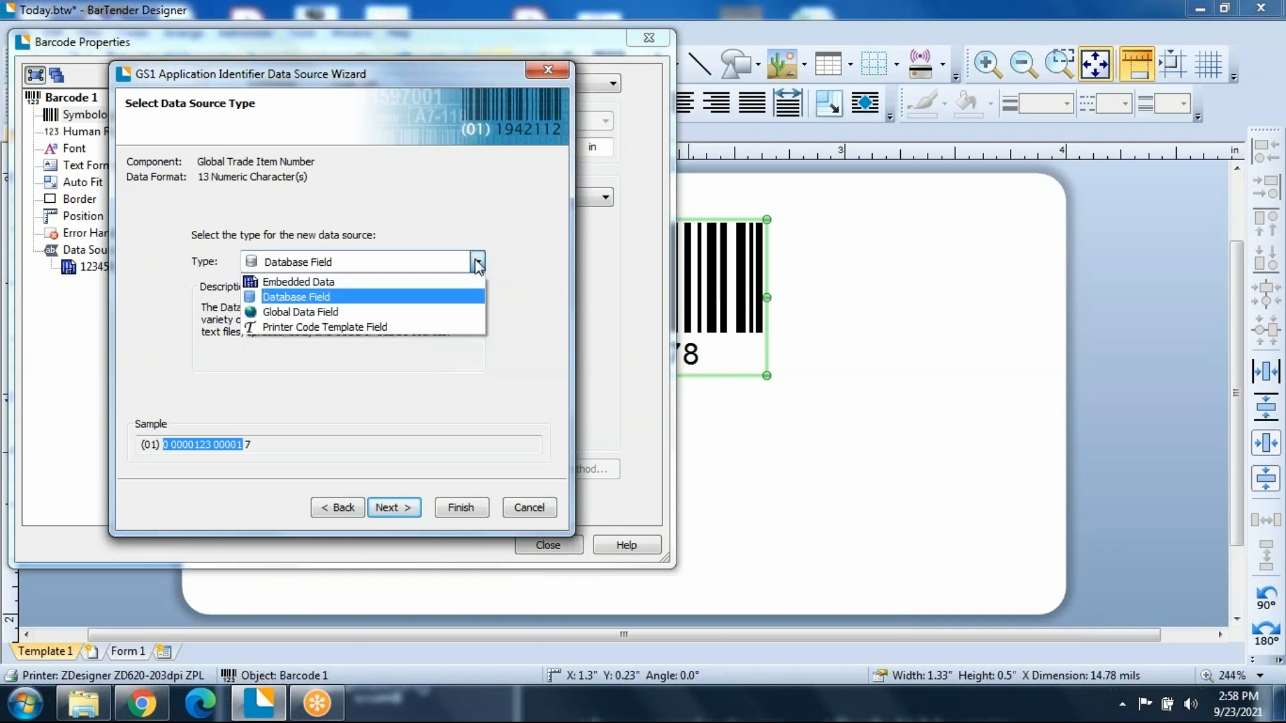
click(298, 281)
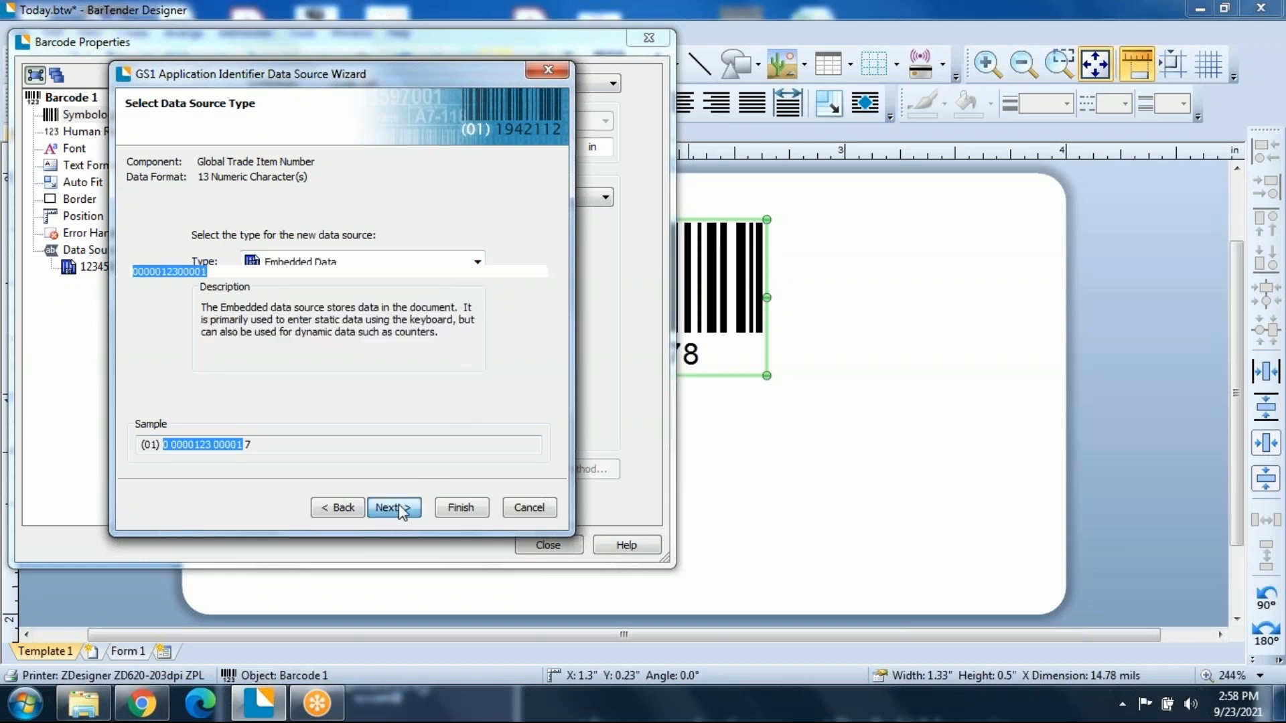
click(394, 507)
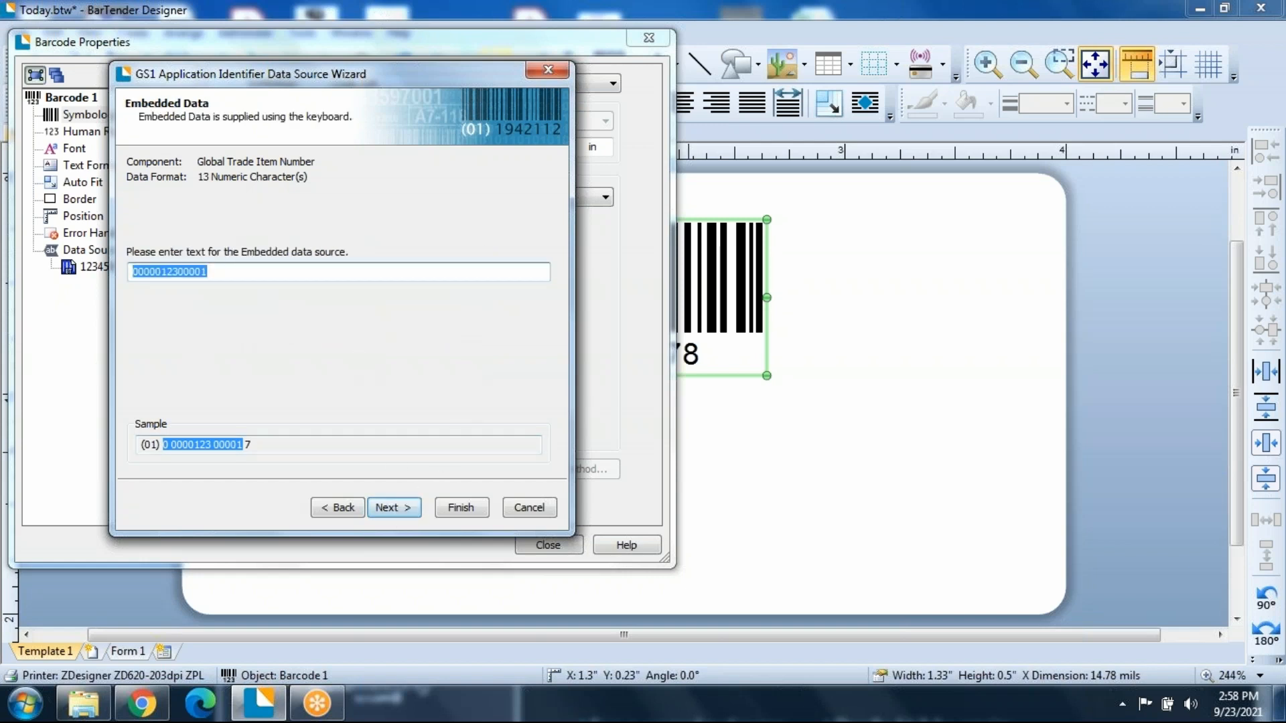
mouse_move(239, 302)
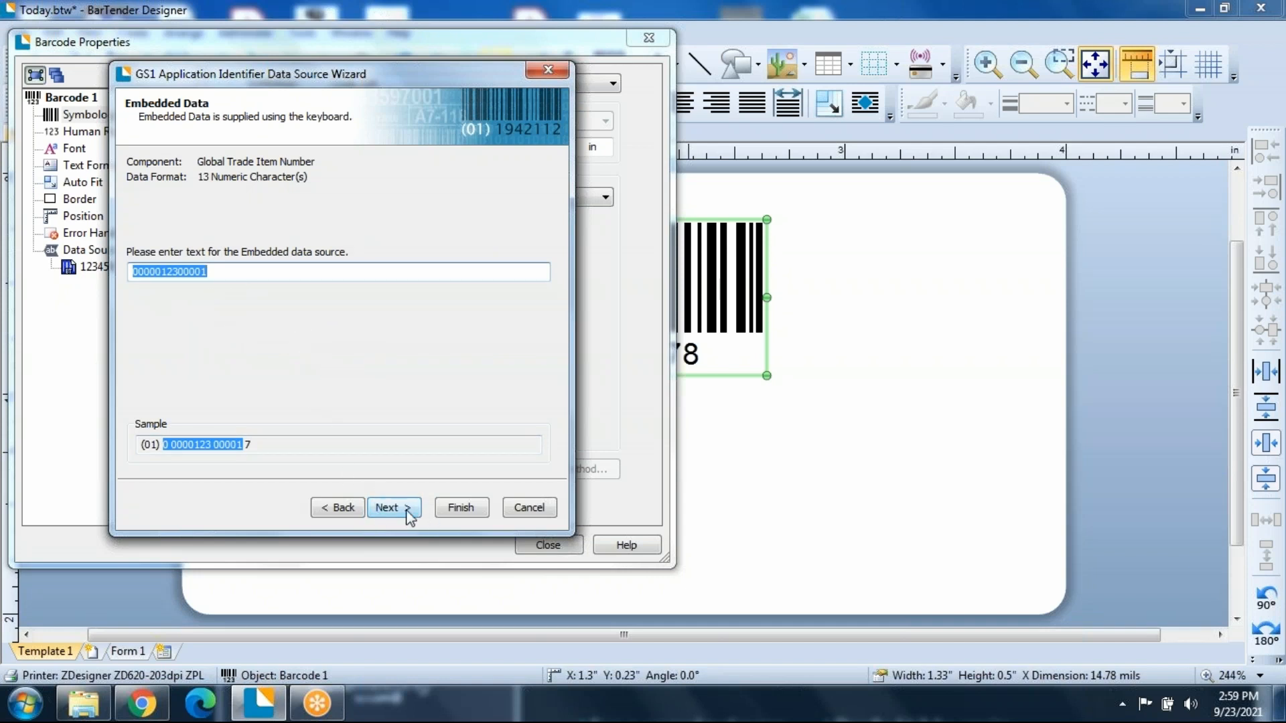
click(394, 508)
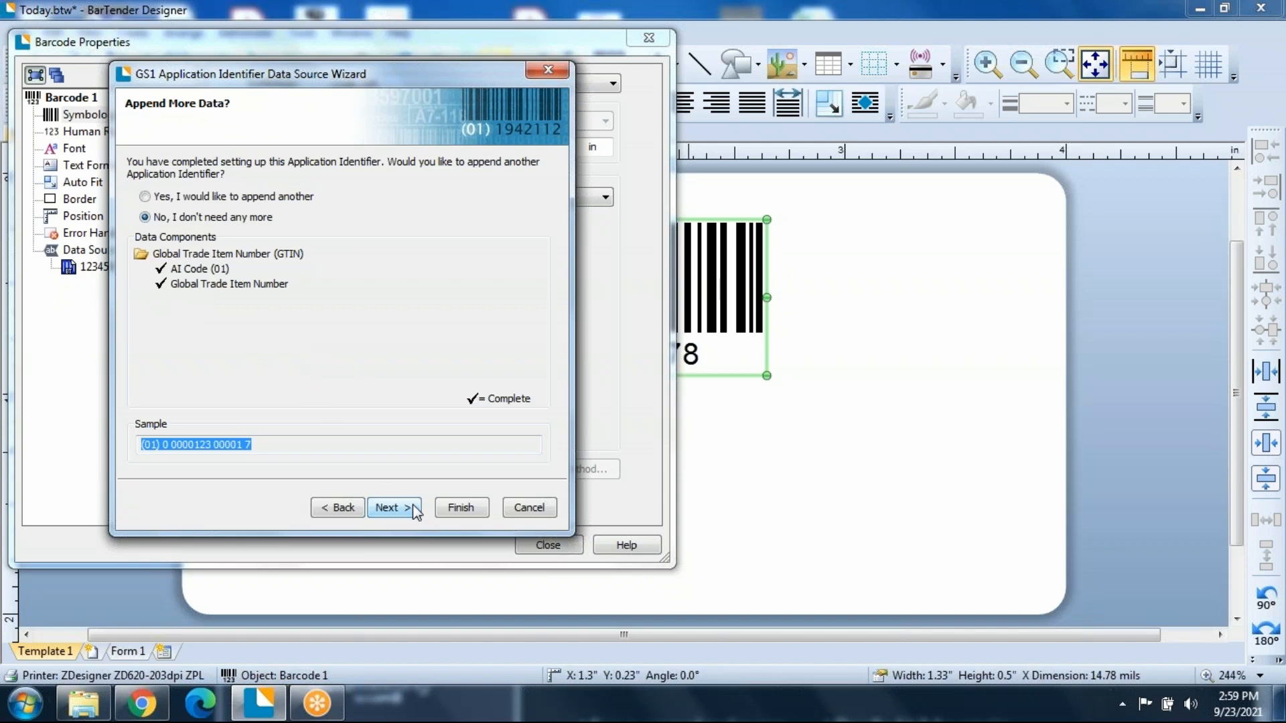
mouse_move(188, 478)
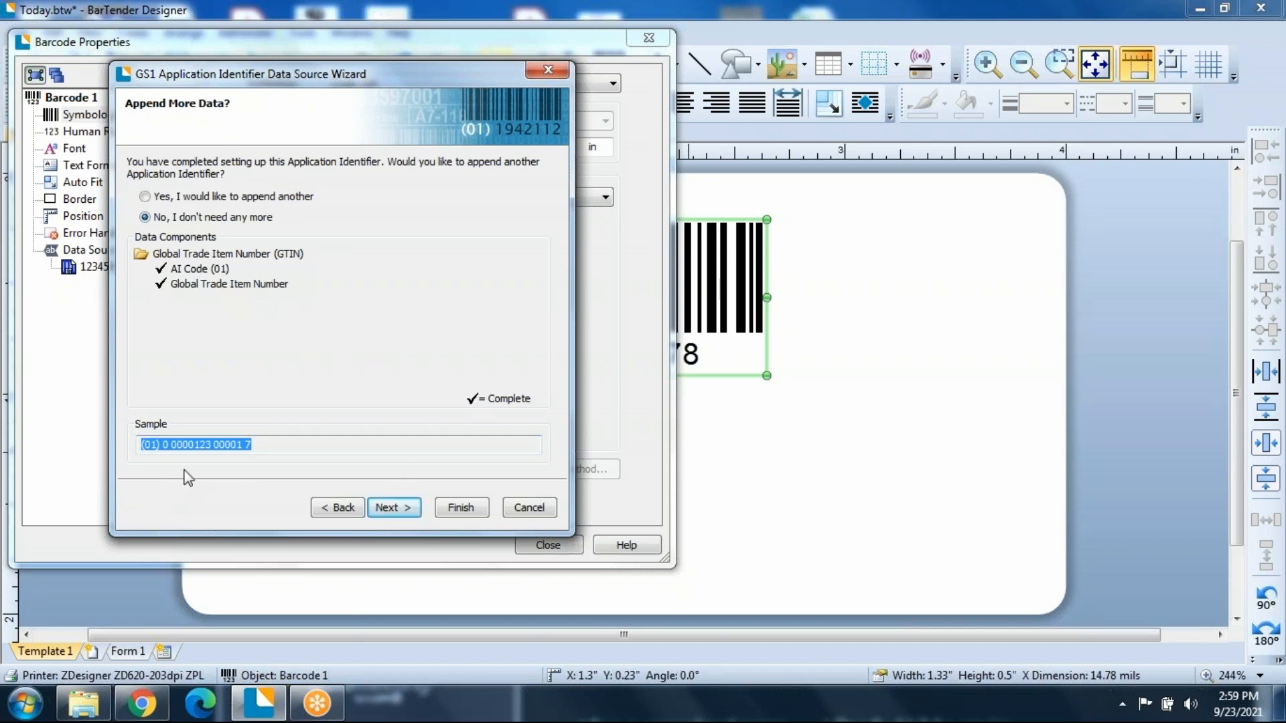
mouse_move(224, 468)
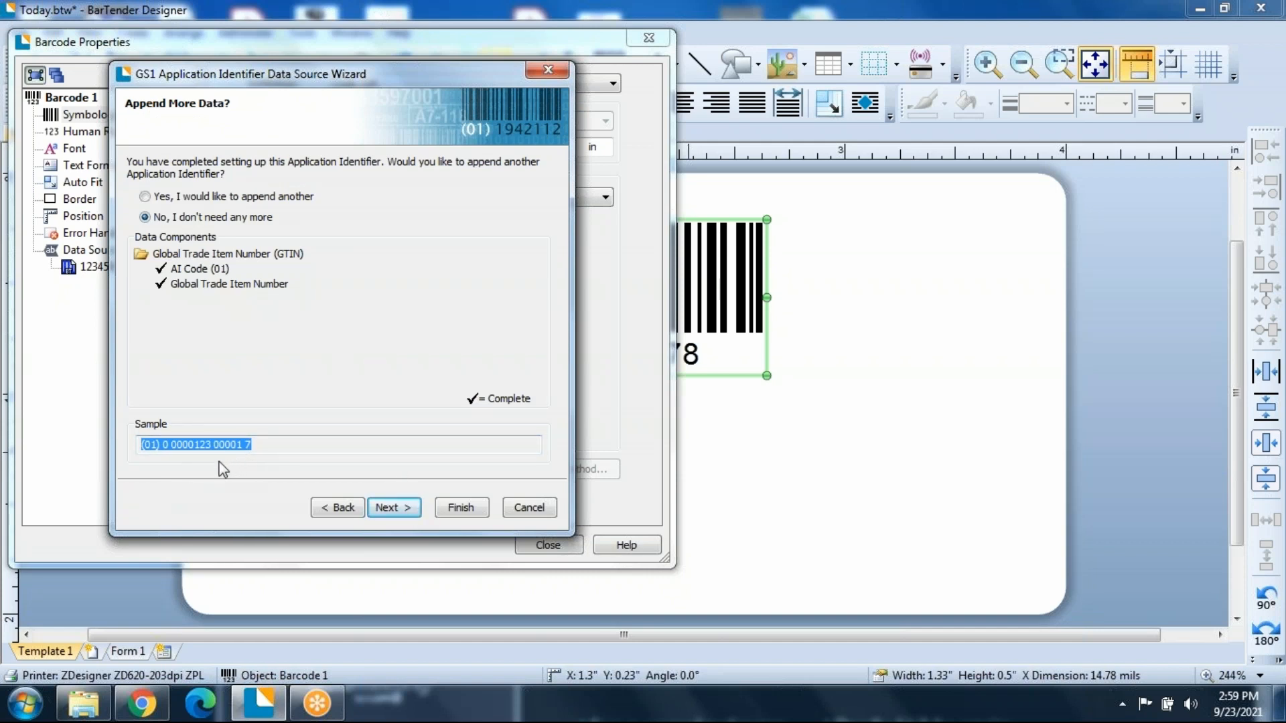
mouse_move(158, 461)
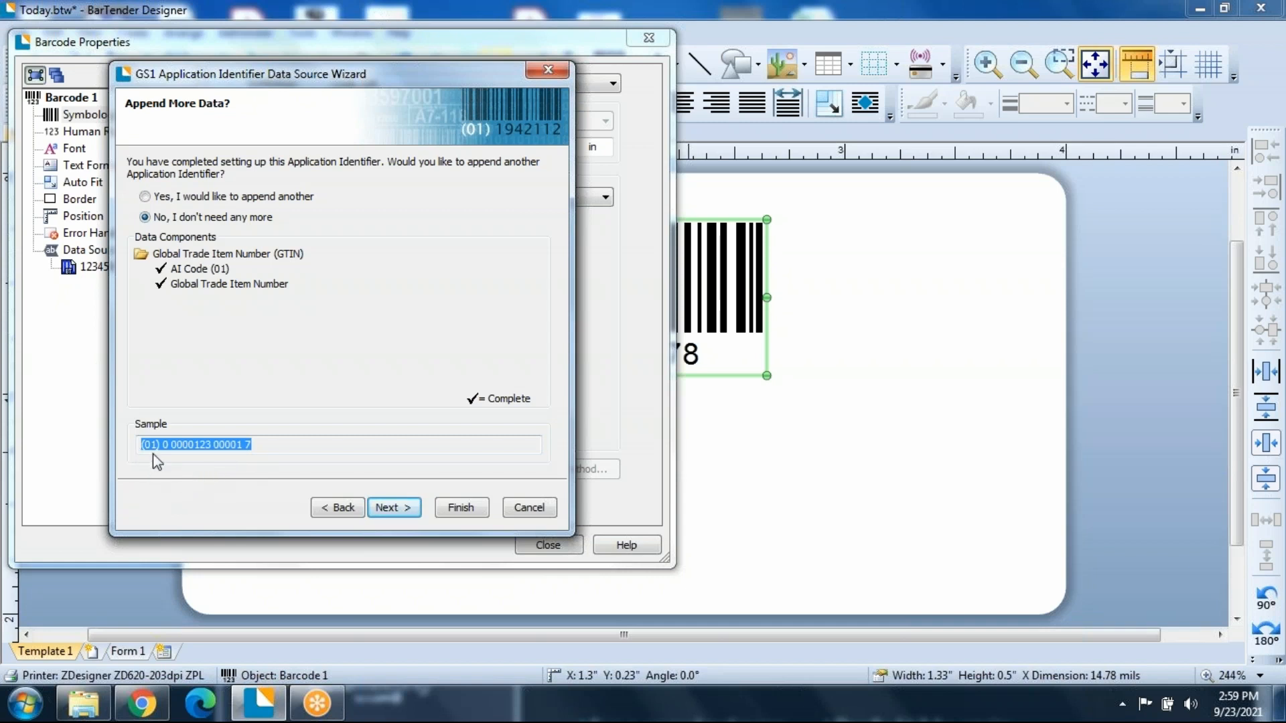
mouse_move(206, 462)
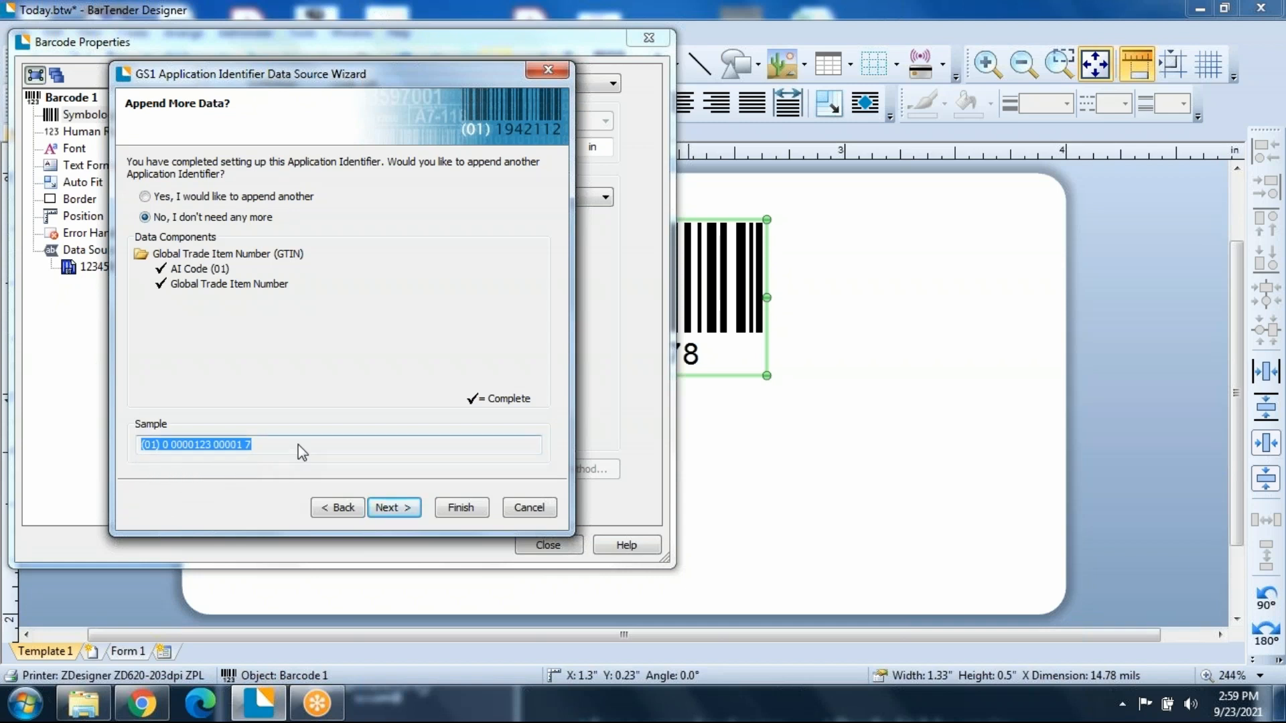
mouse_move(294, 281)
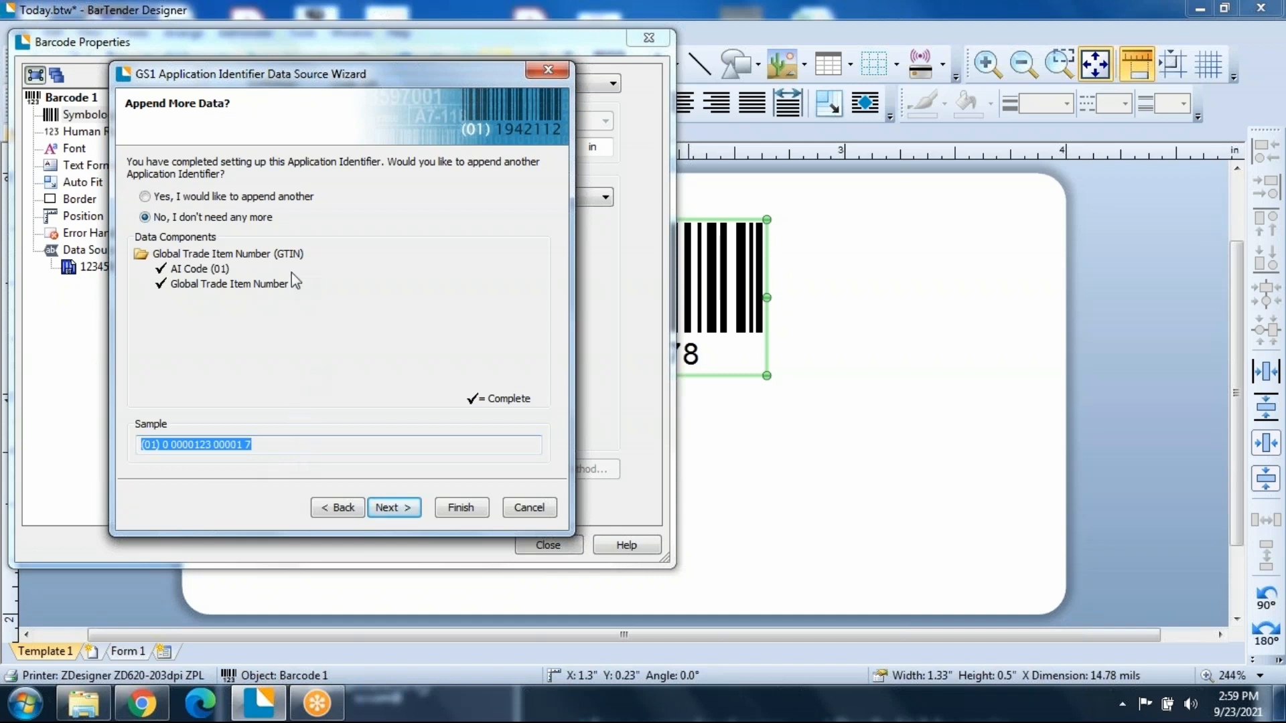
mouse_move(228, 207)
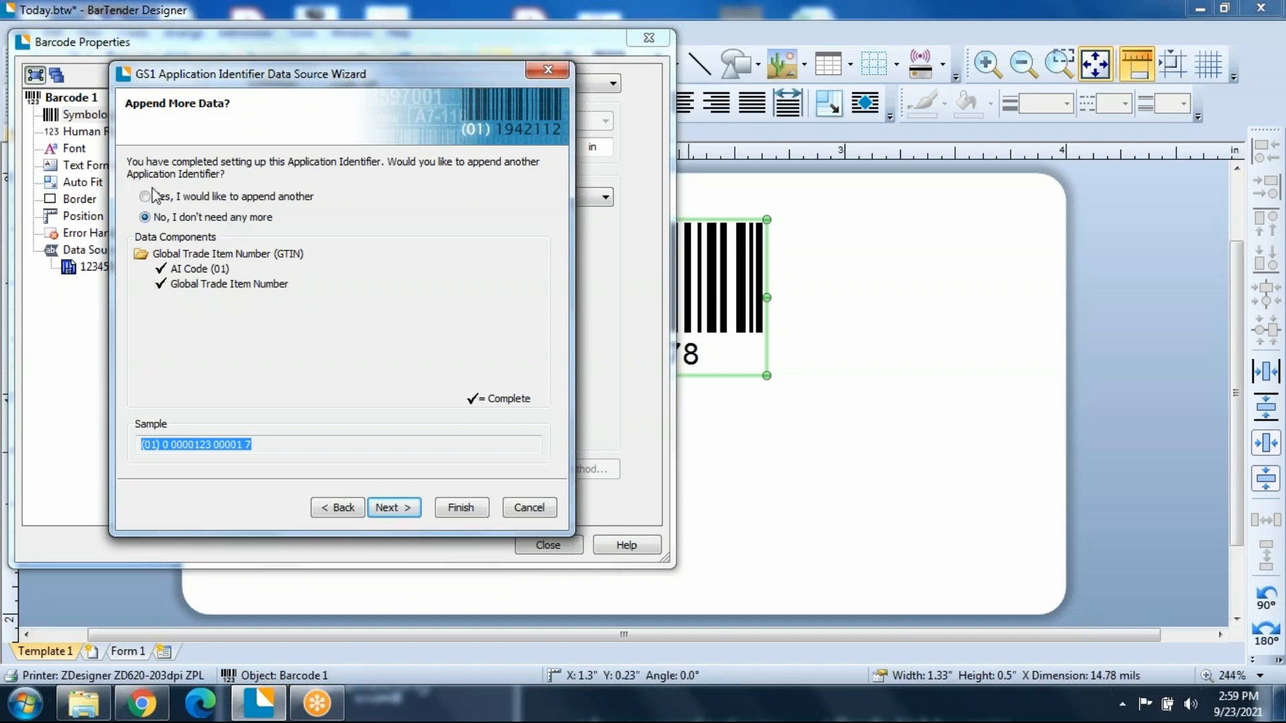
click(145, 197)
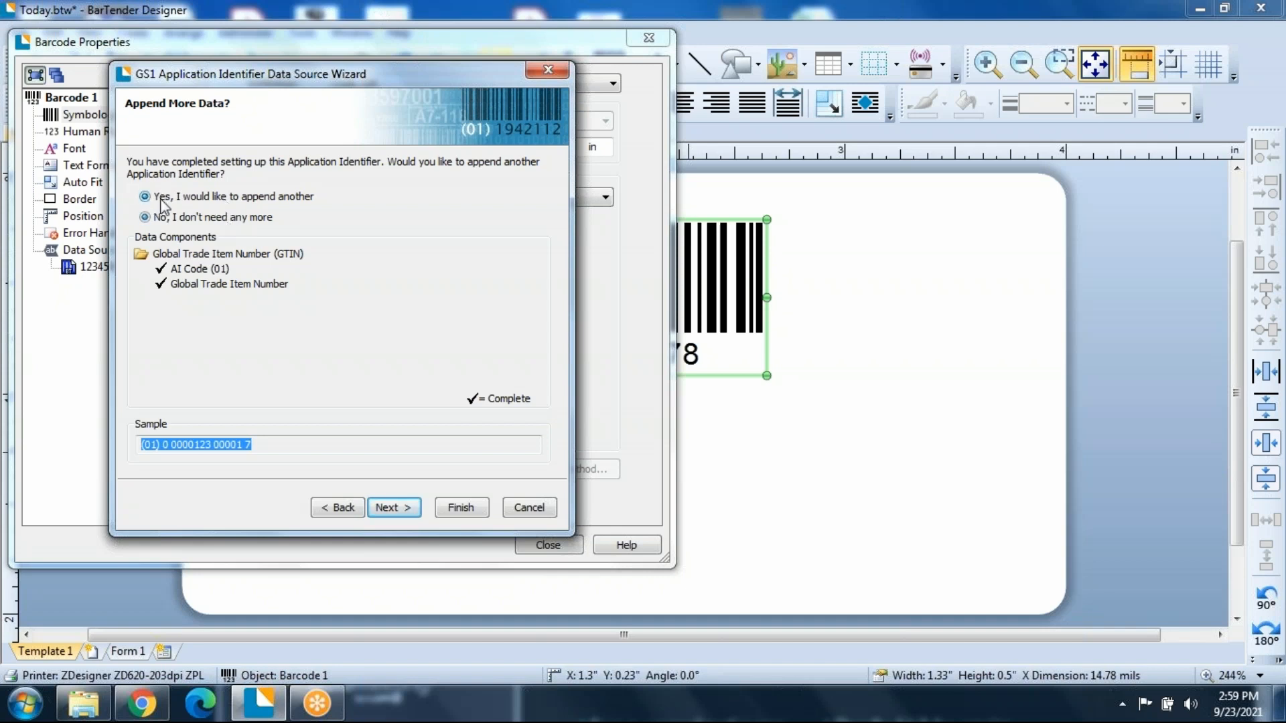
mouse_move(394, 506)
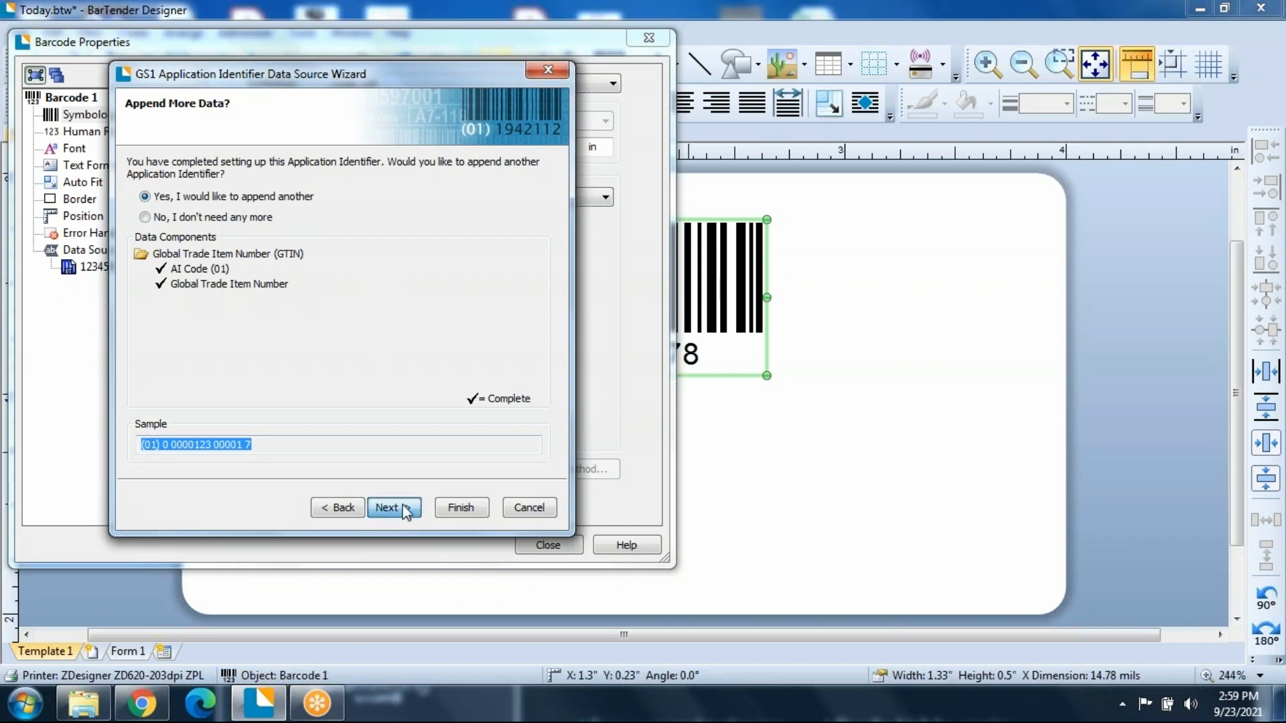
- Add Batch/Lot (10) as embedded data with value ABC123
click(394, 506)
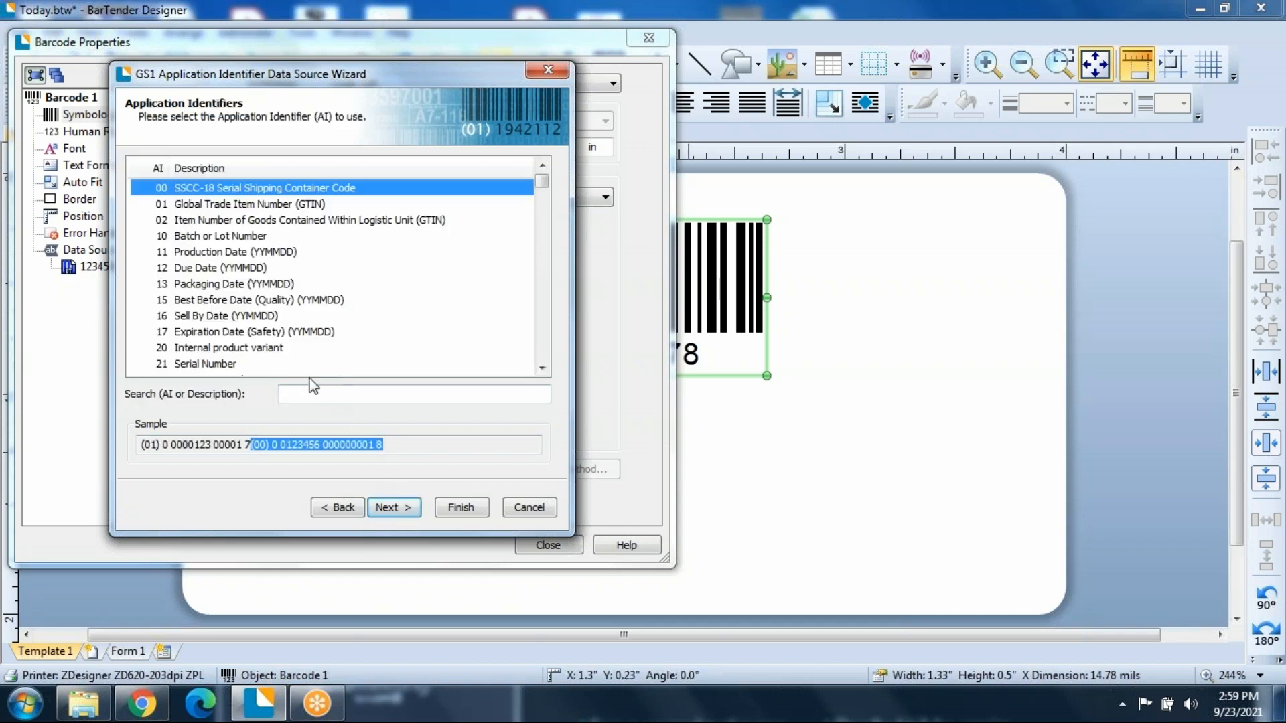
mouse_move(233, 242)
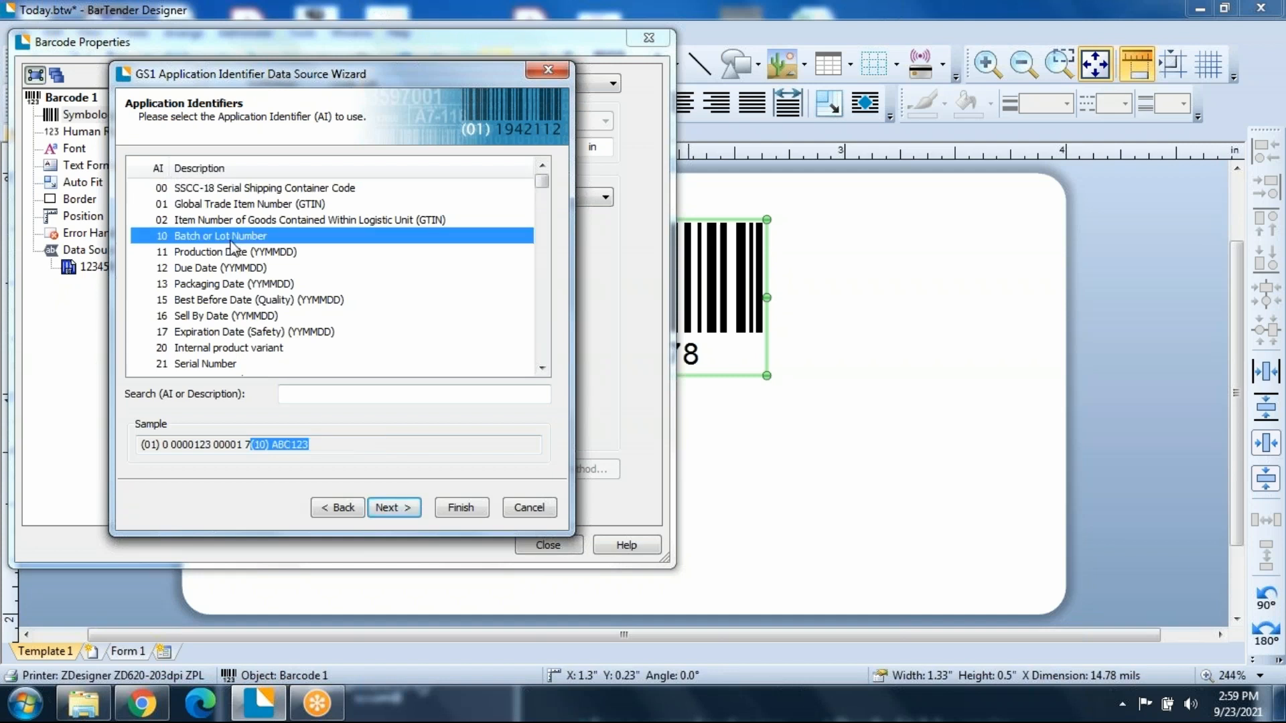
mouse_move(284, 271)
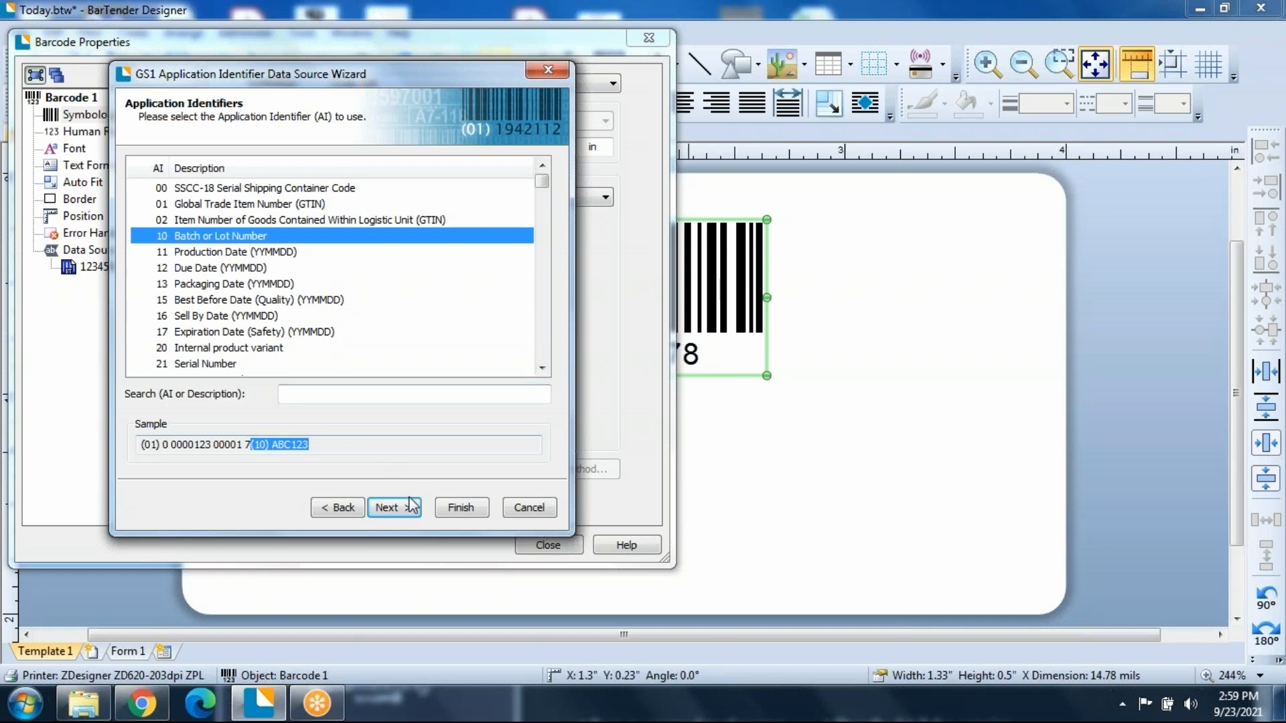
click(394, 506)
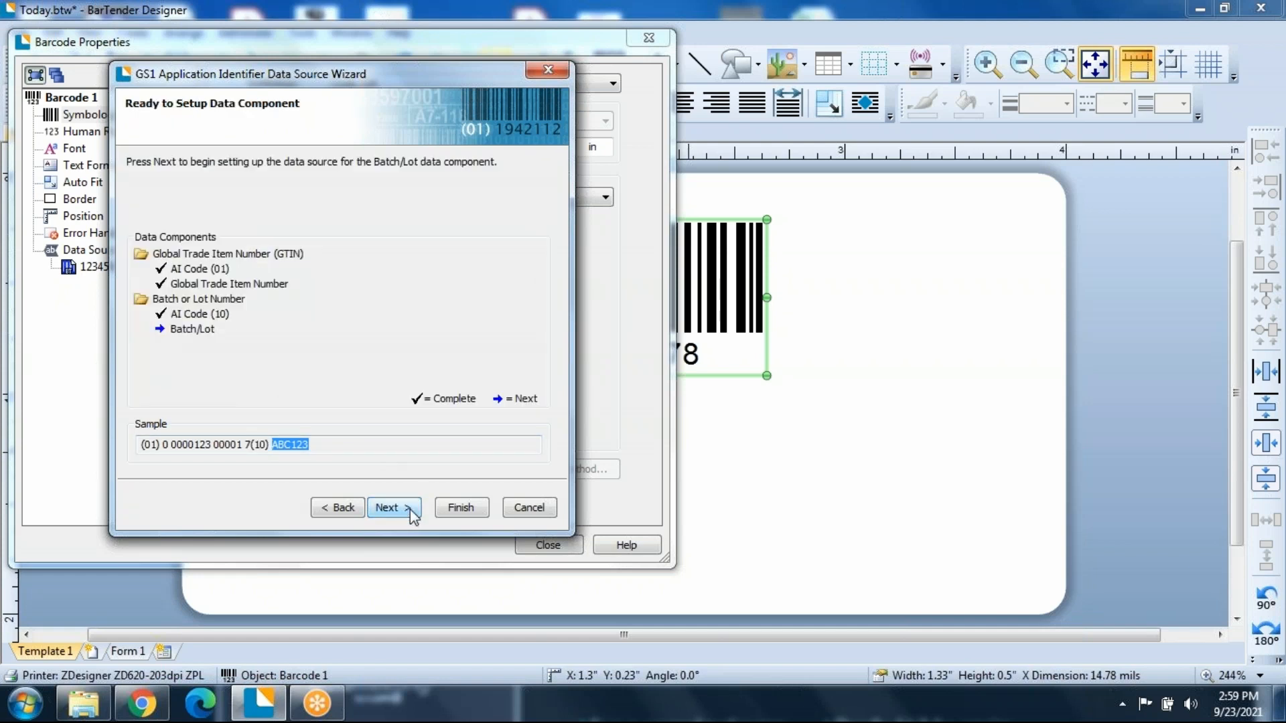
click(392, 506)
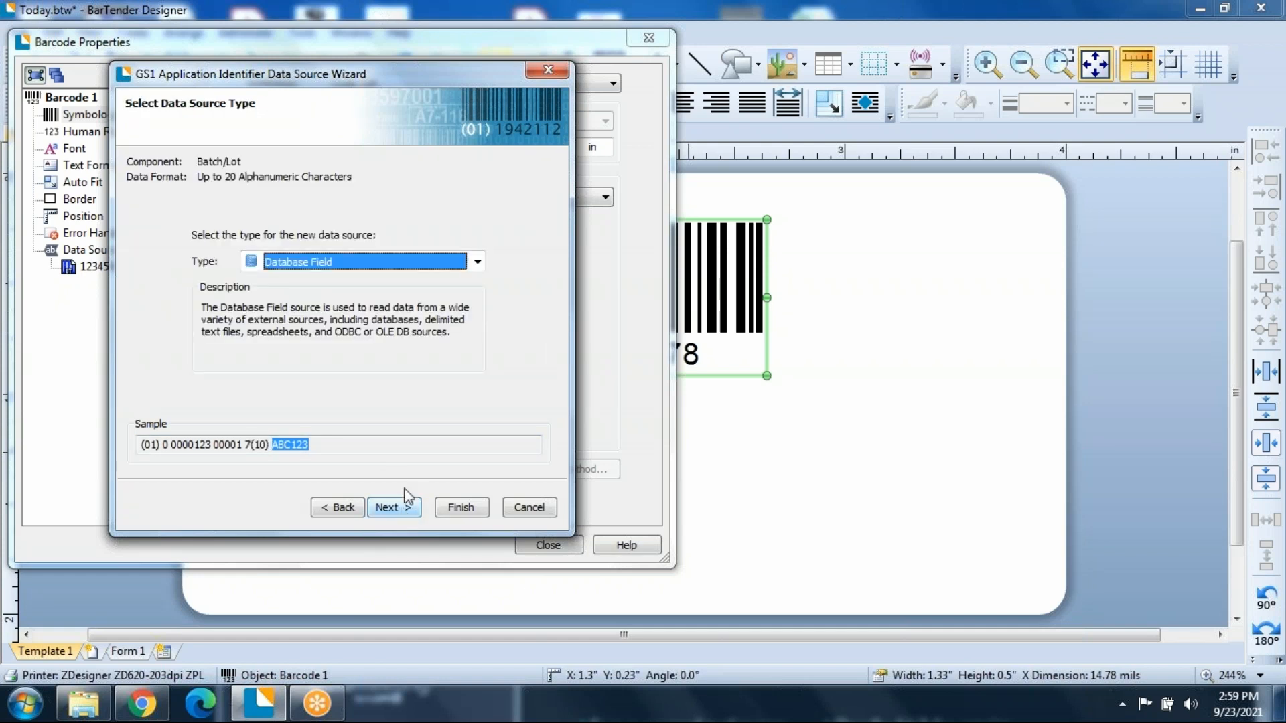
mouse_move(476, 261)
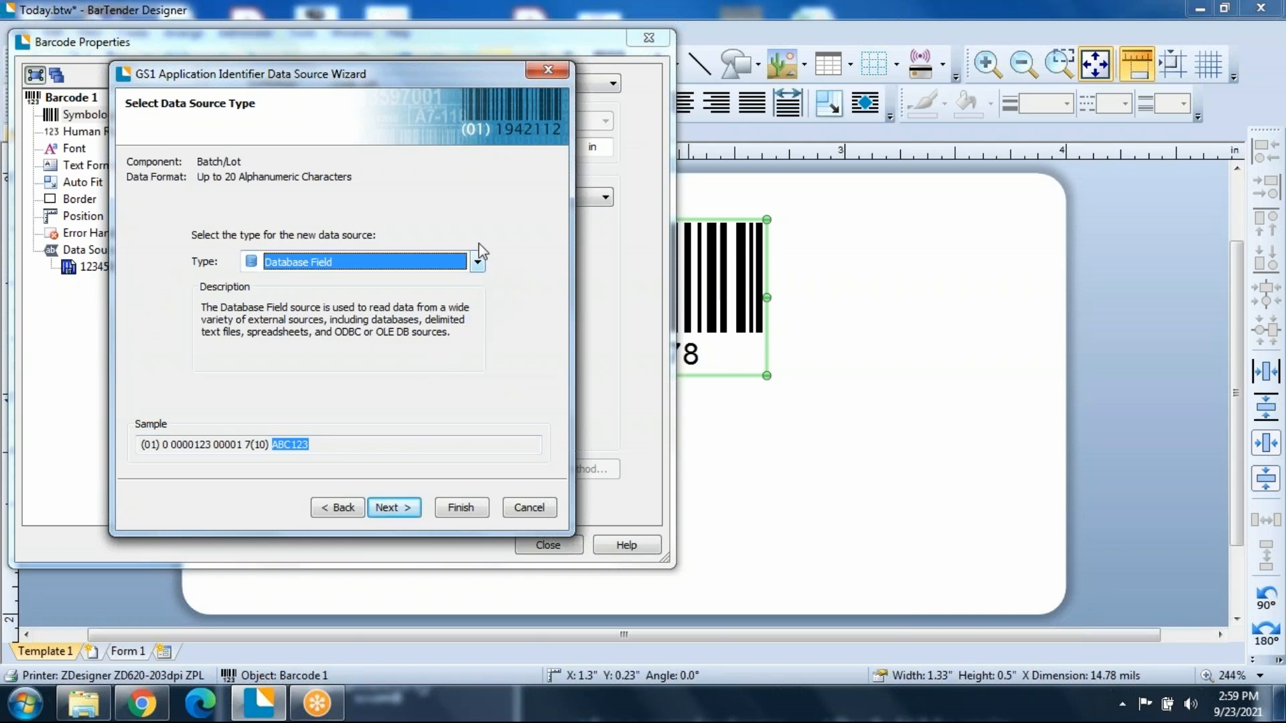
click(478, 261)
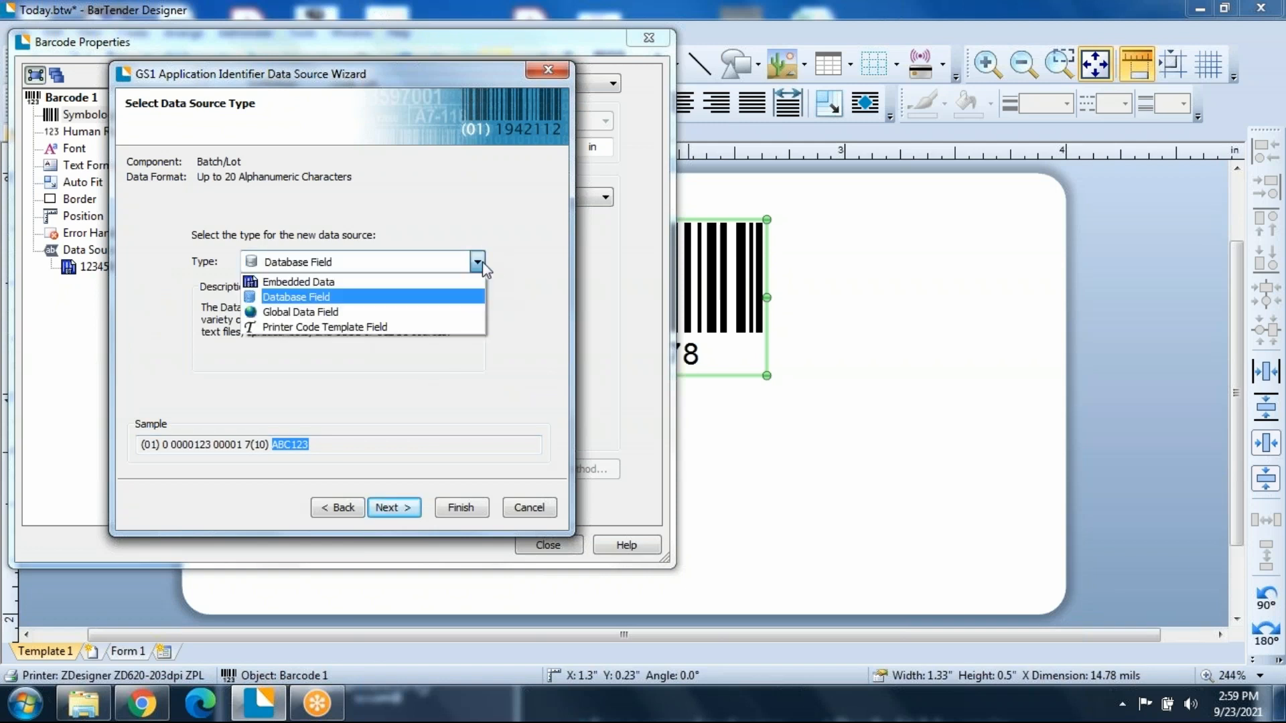
click(299, 282)
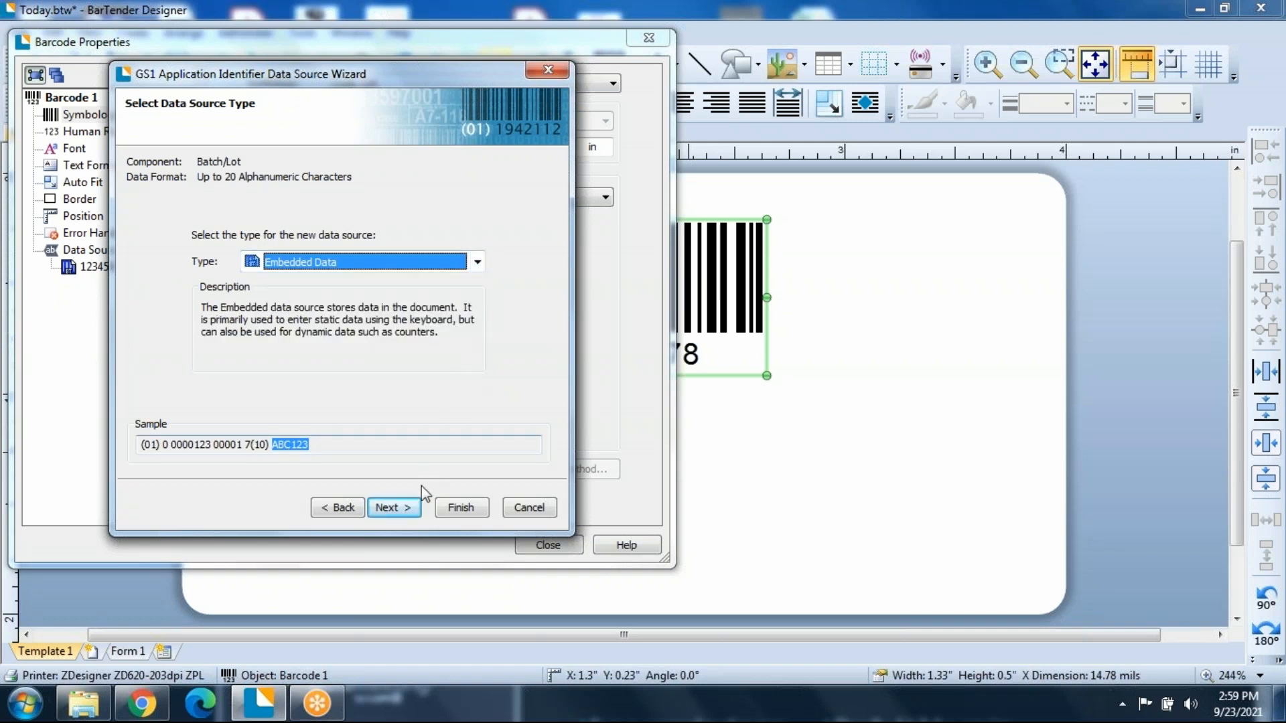
click(393, 506)
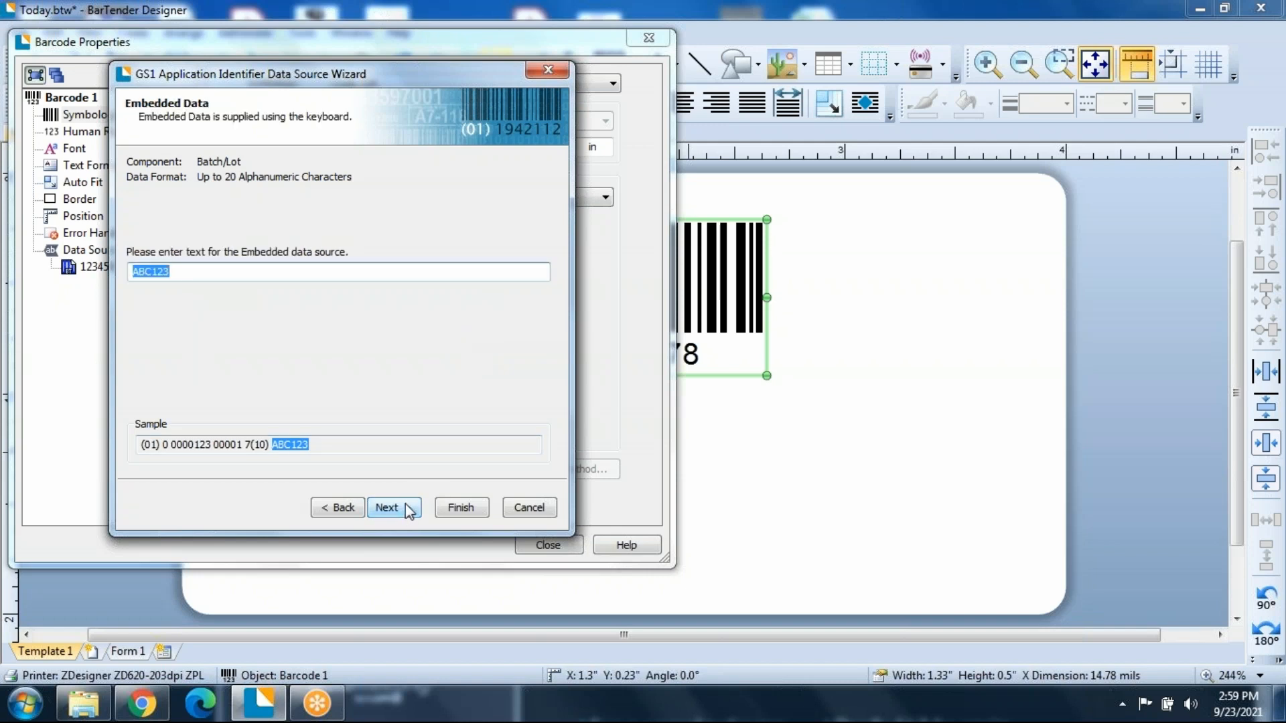
click(394, 507)
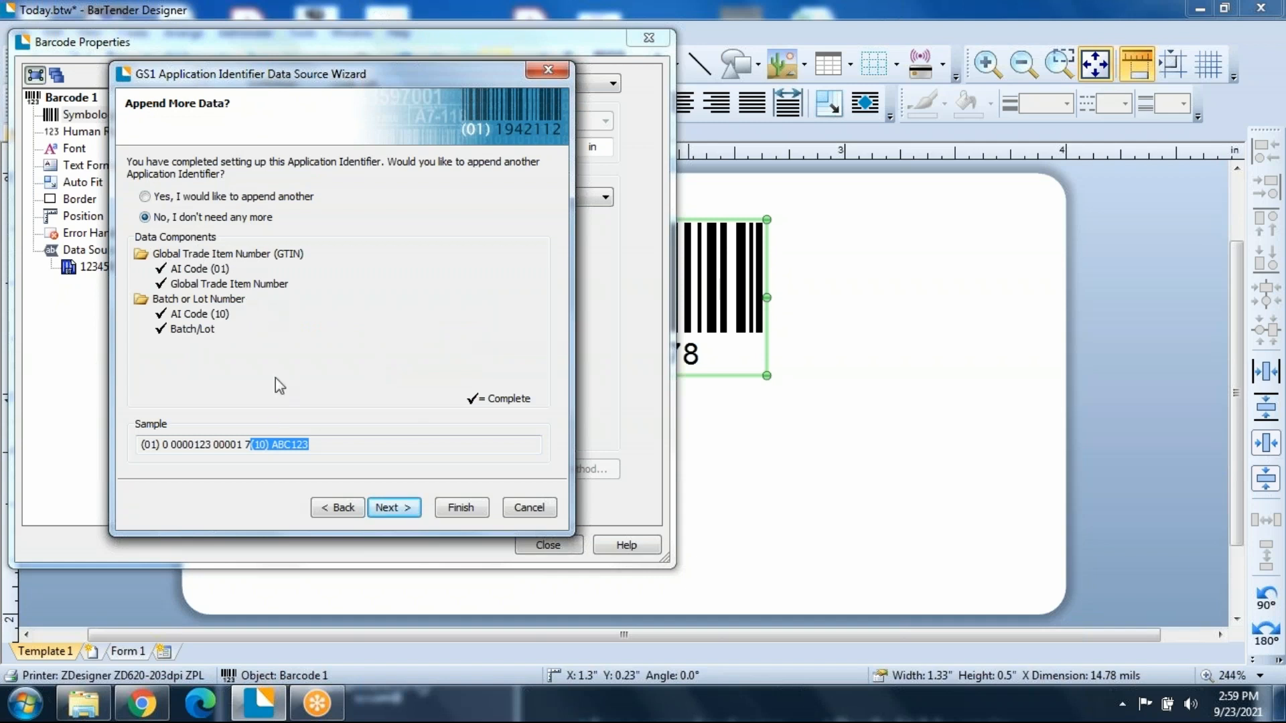
mouse_move(267, 465)
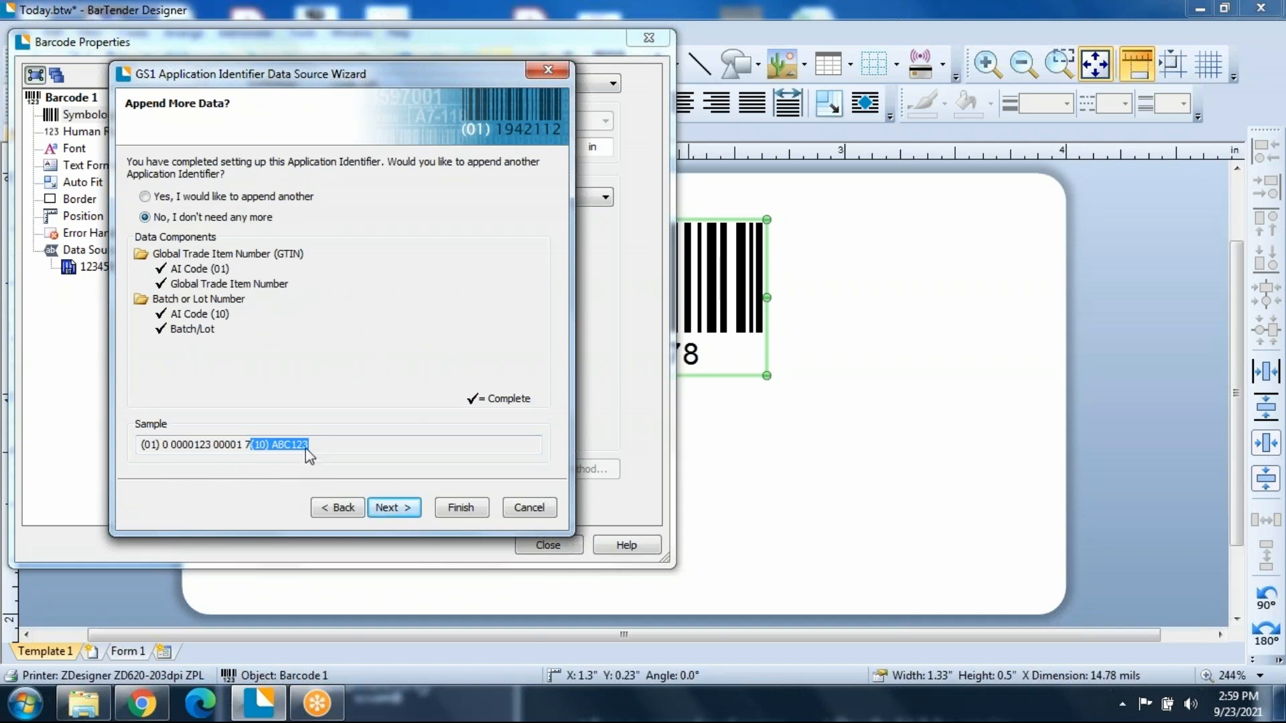
mouse_move(239, 467)
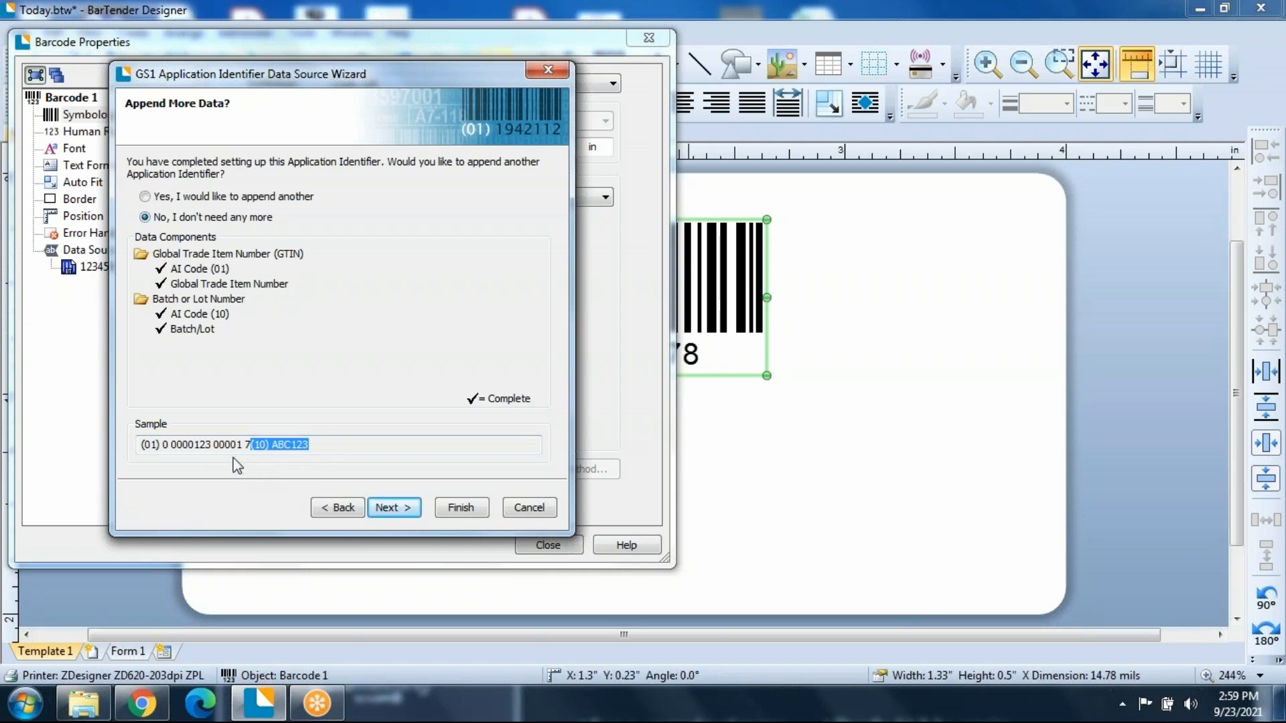
- Append Serial Number (21) as the next identifier with Embedded Data as its type
click(146, 196)
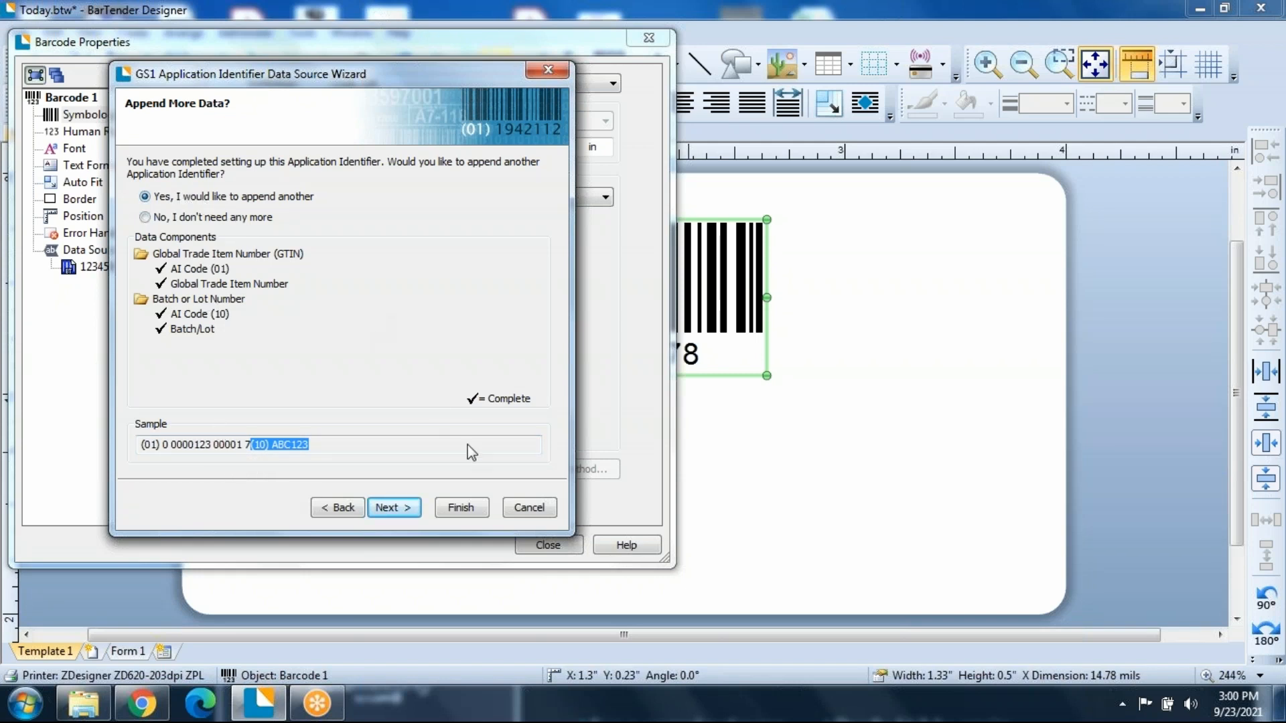
click(393, 506)
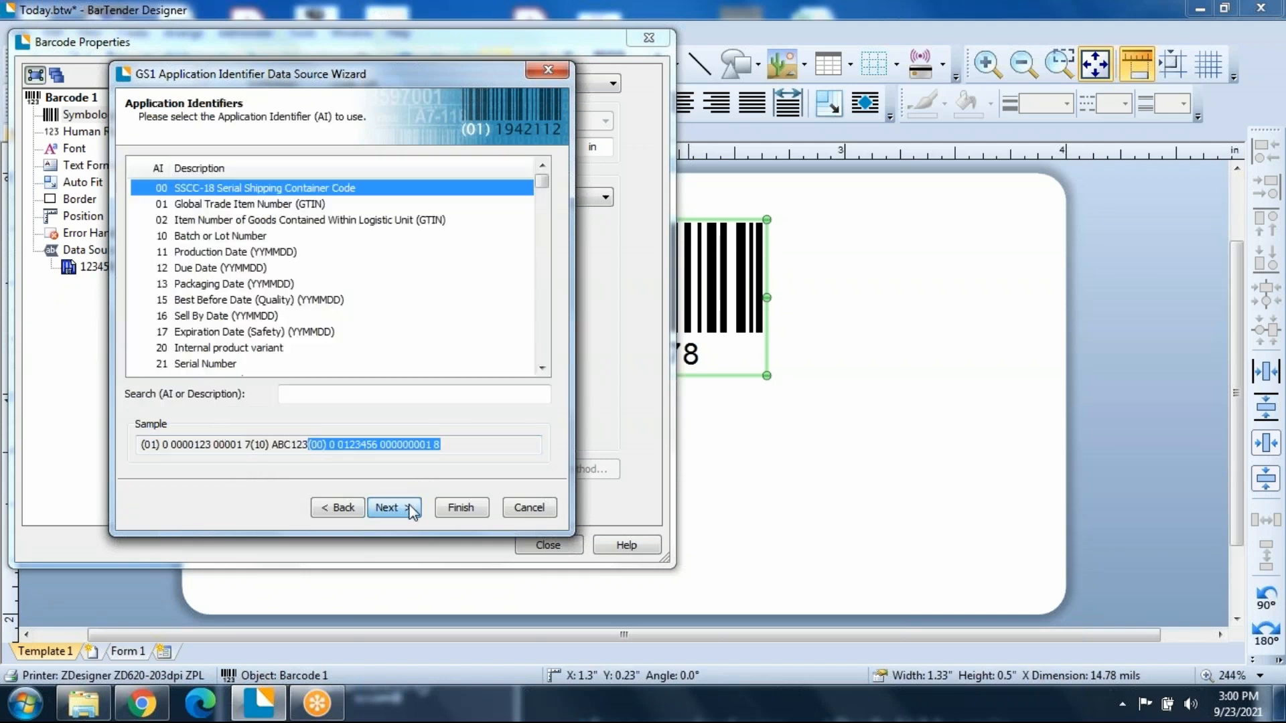
mouse_move(210, 378)
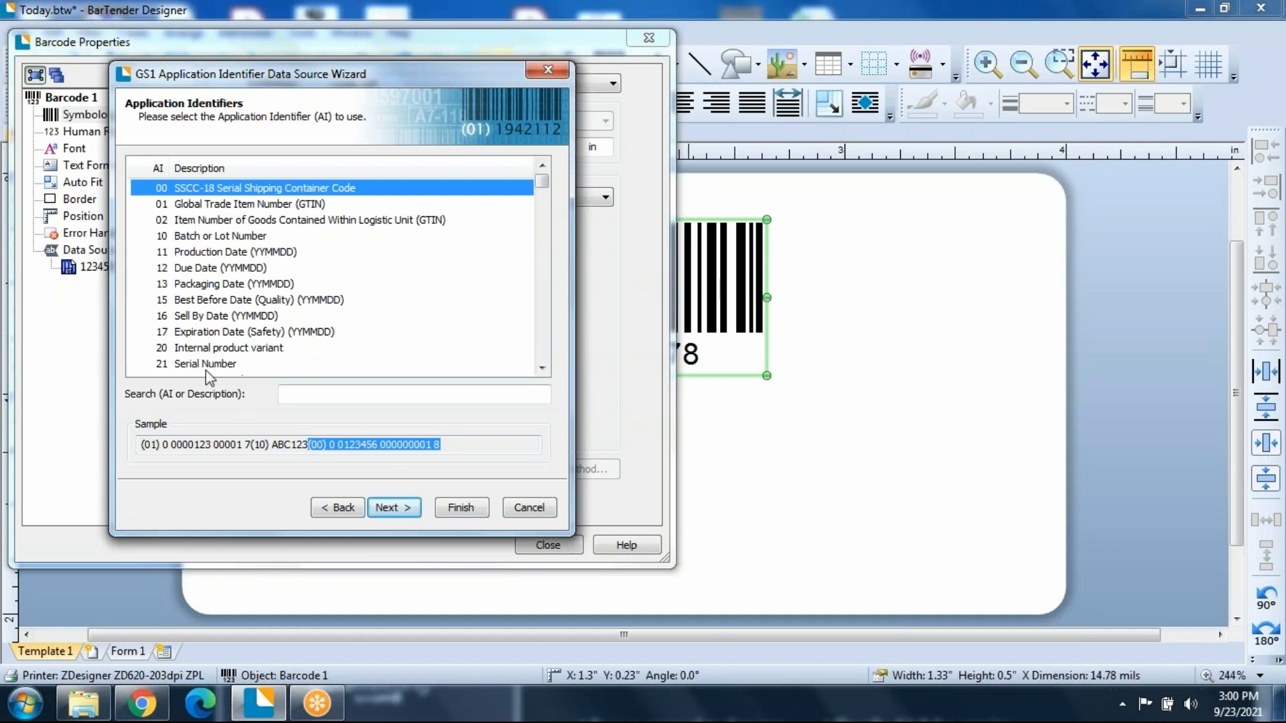
click(205, 363)
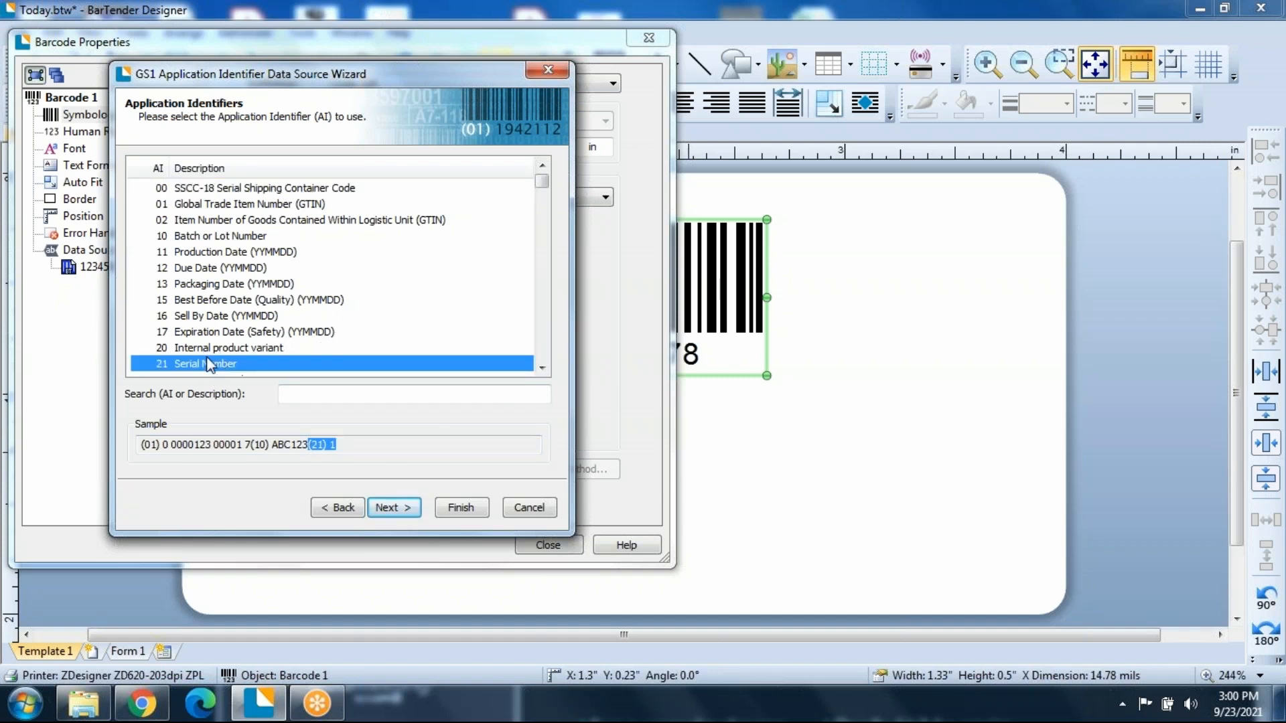
mouse_move(392, 506)
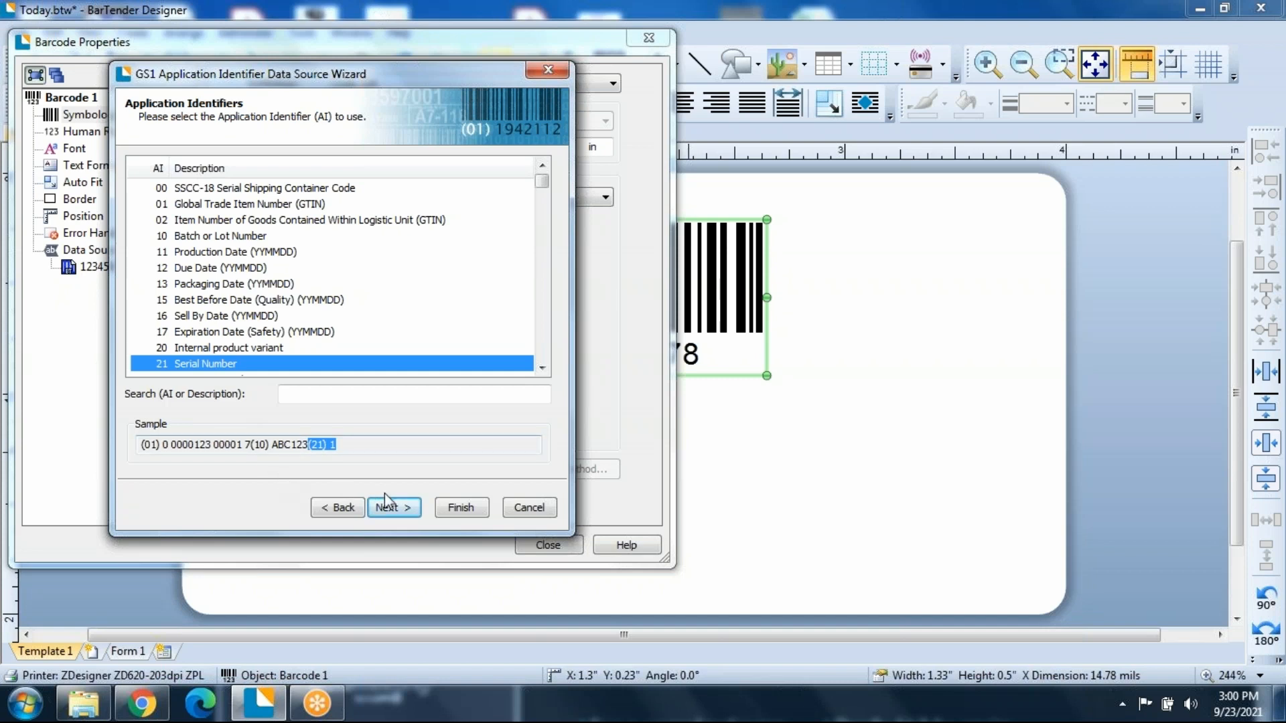
click(394, 506)
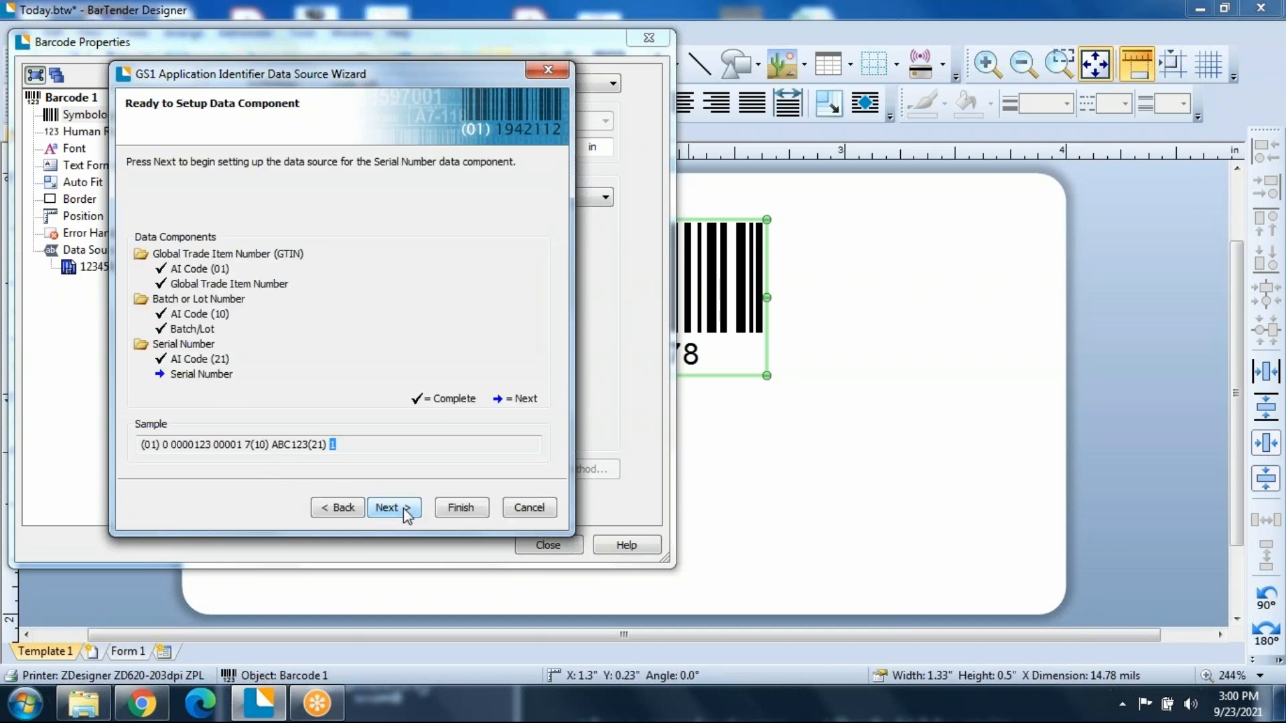
click(392, 507)
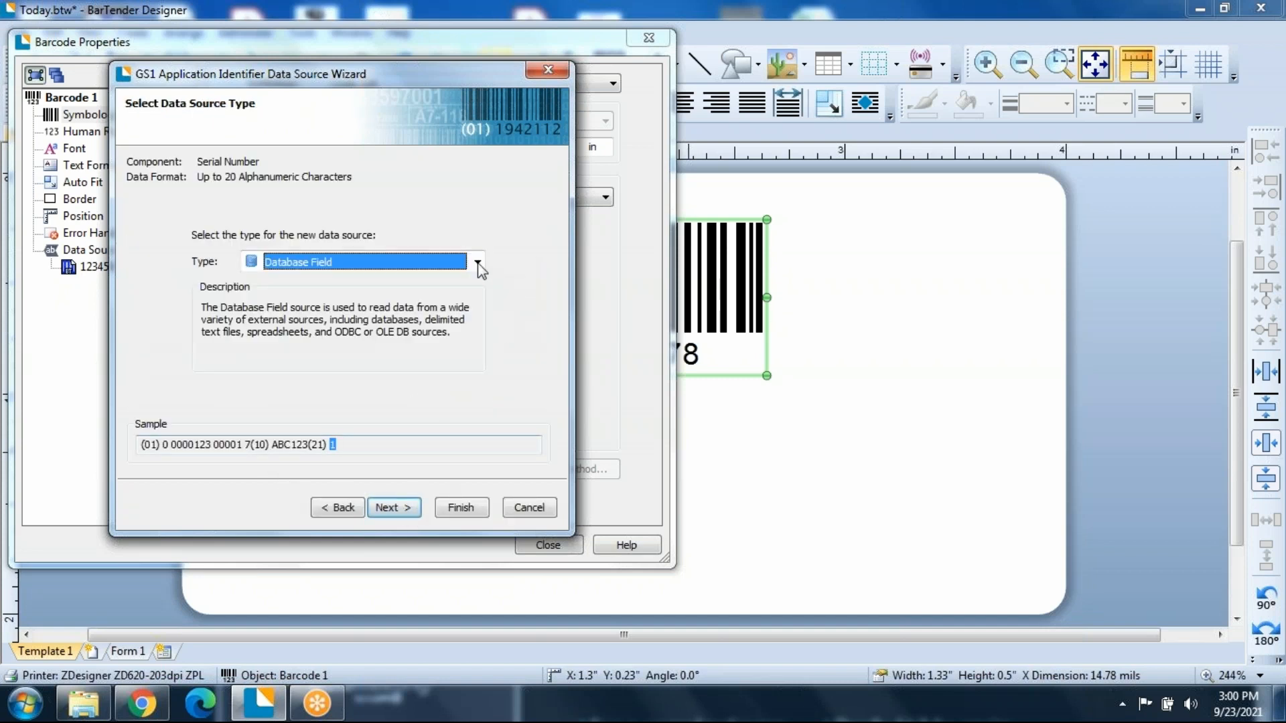
click(476, 261)
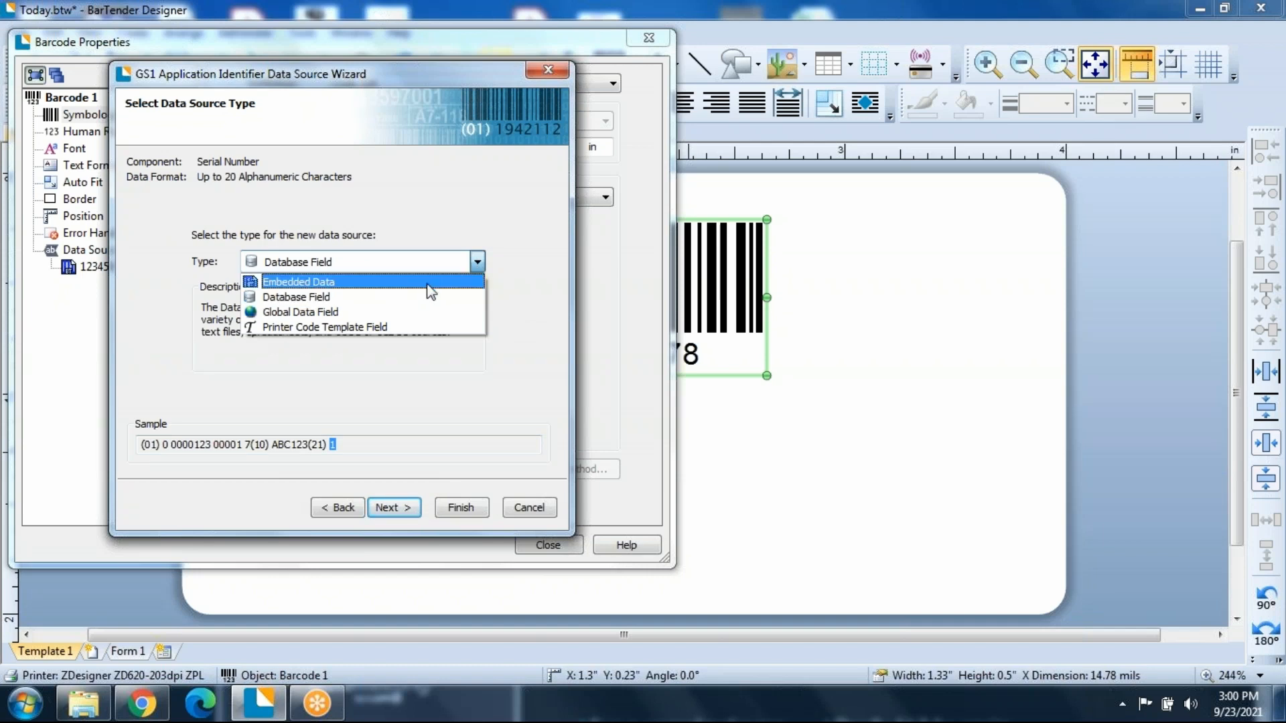
click(299, 281)
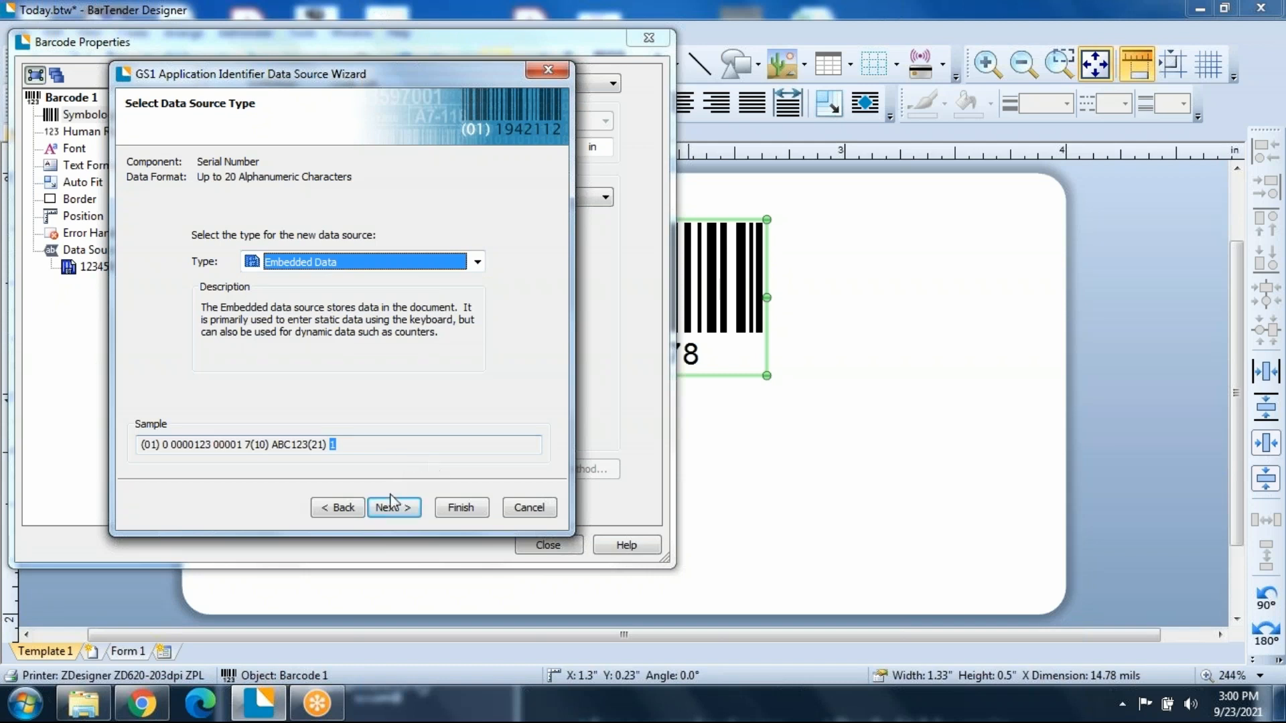
click(394, 507)
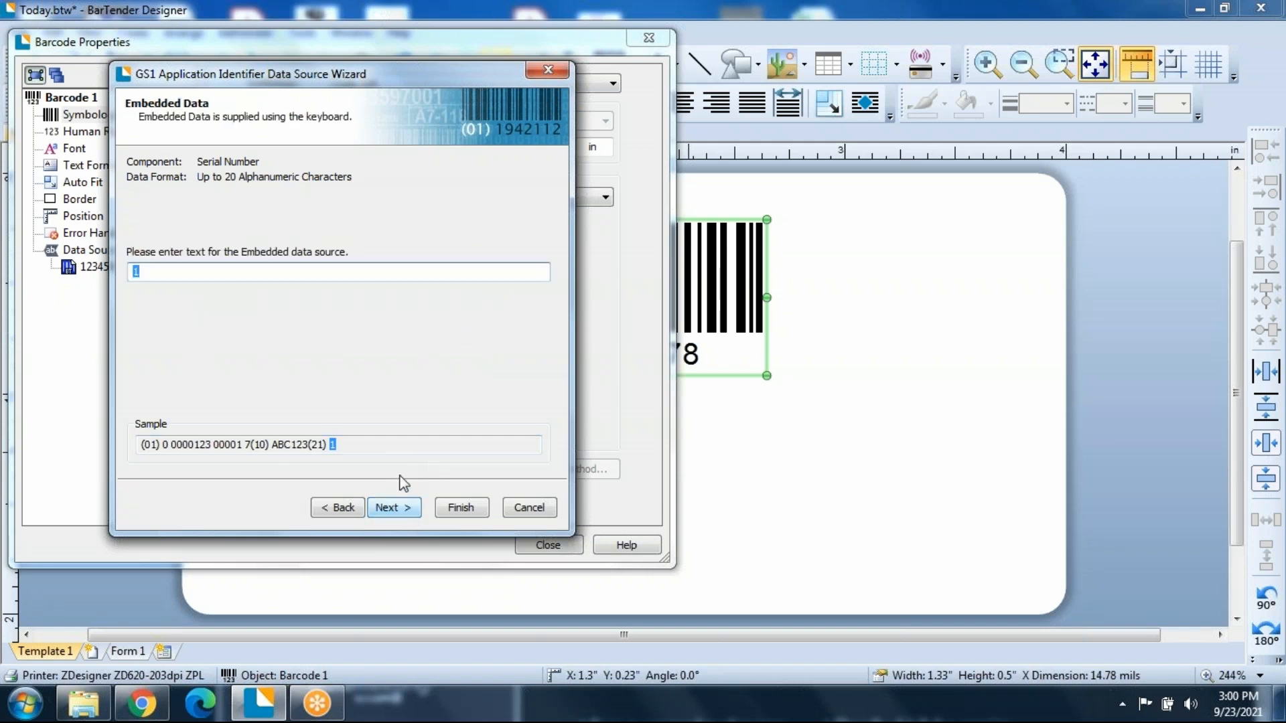
text(1234)
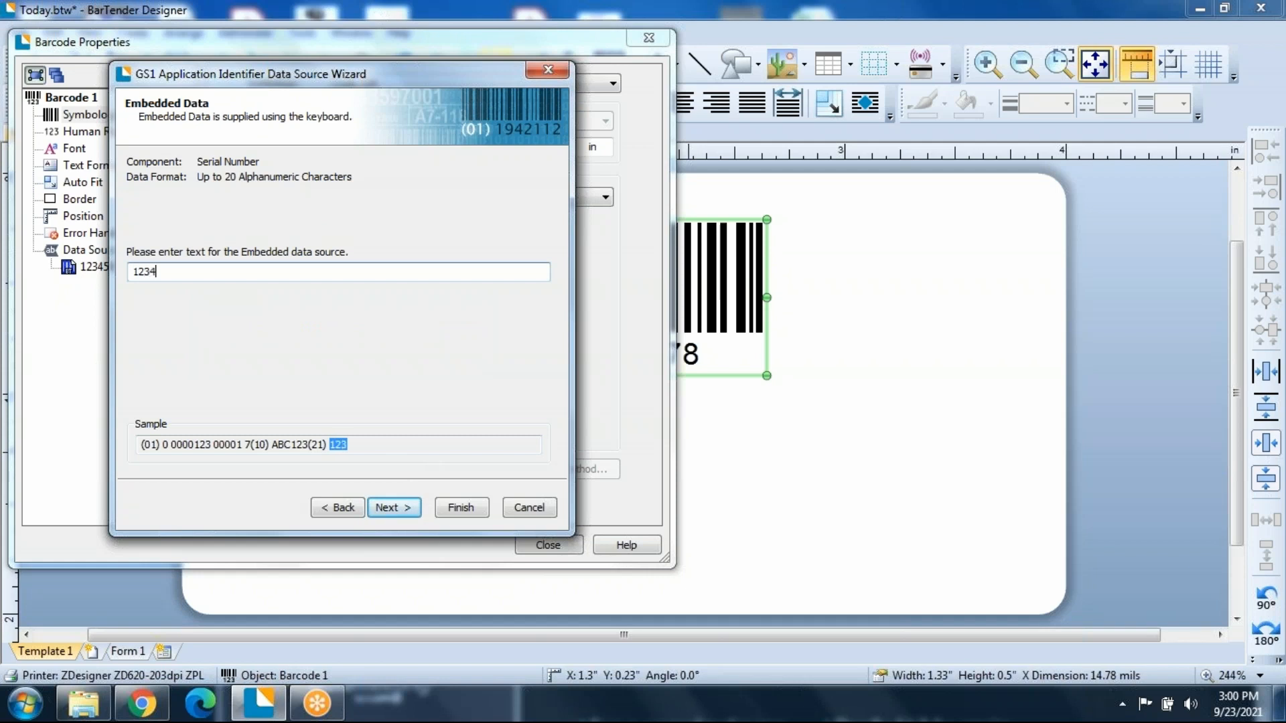
text(5)
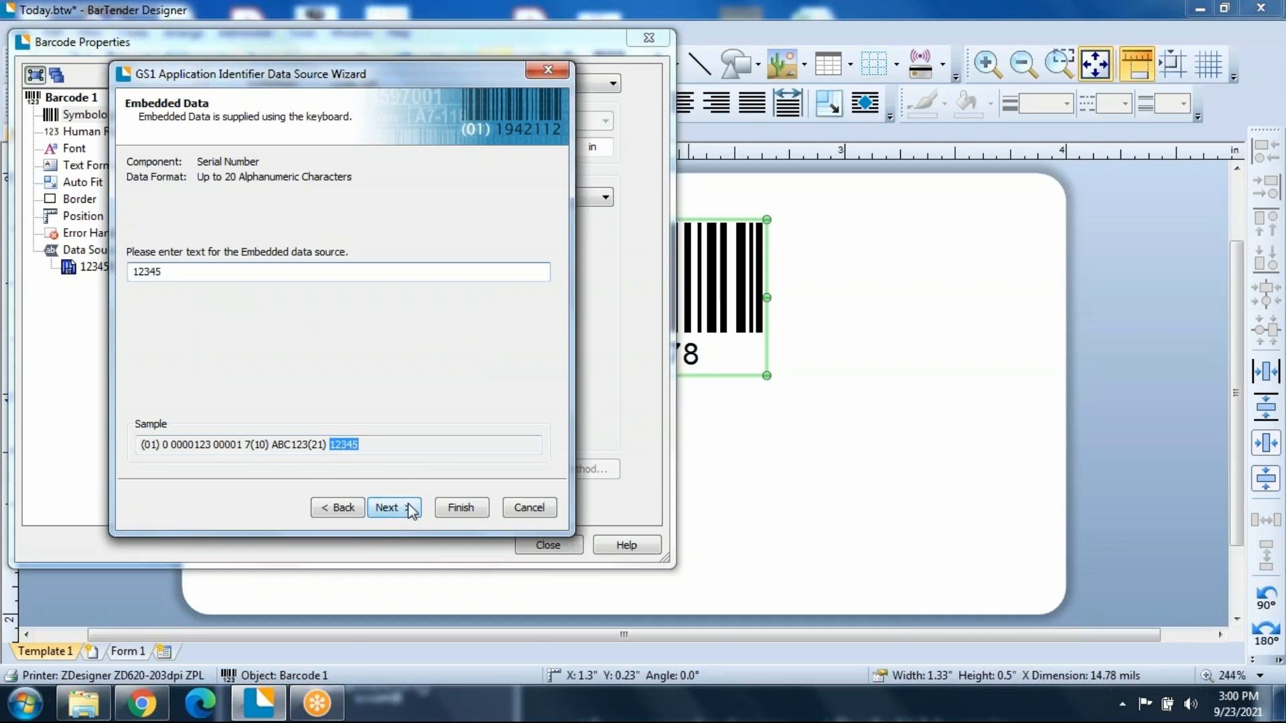
click(394, 506)
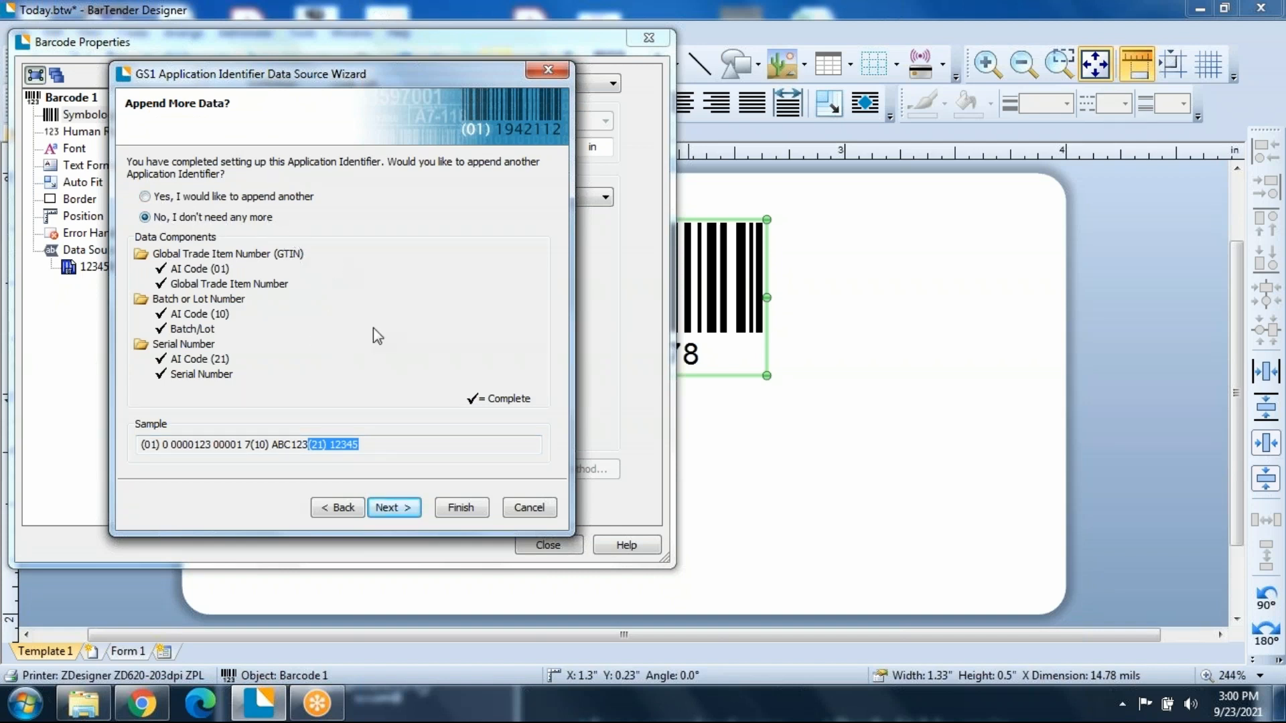
click(393, 506)
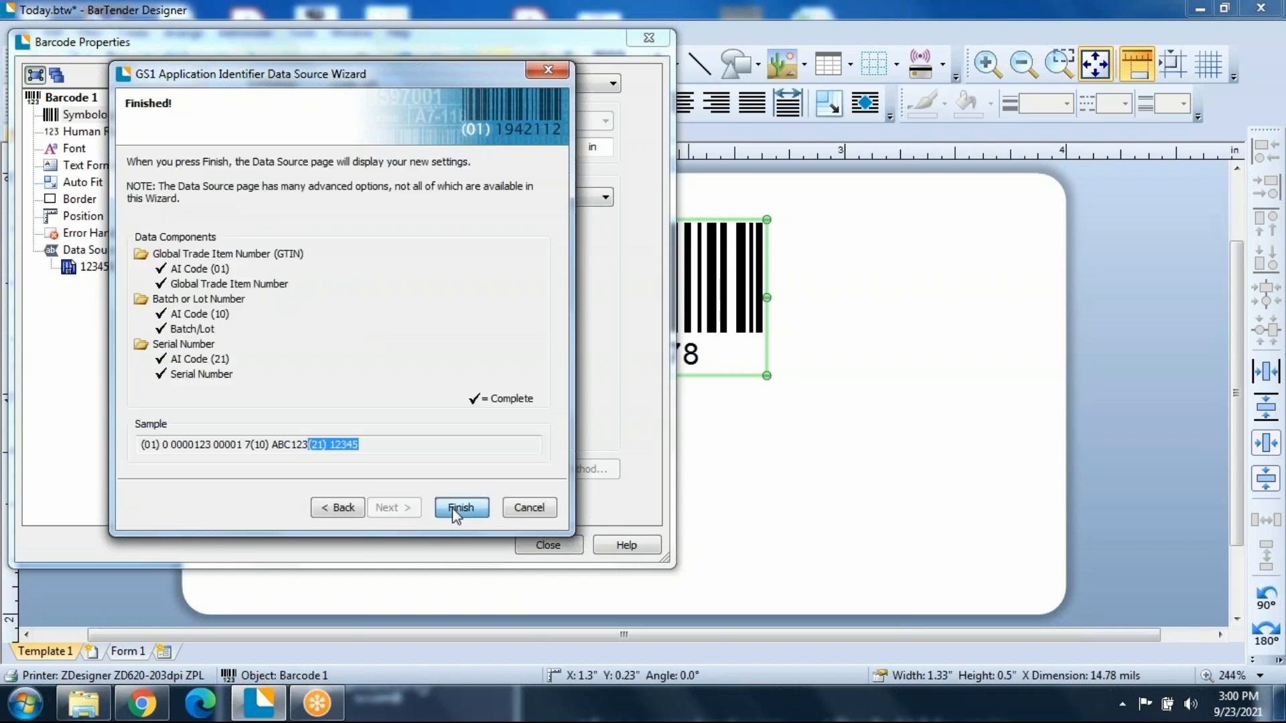
click(460, 506)
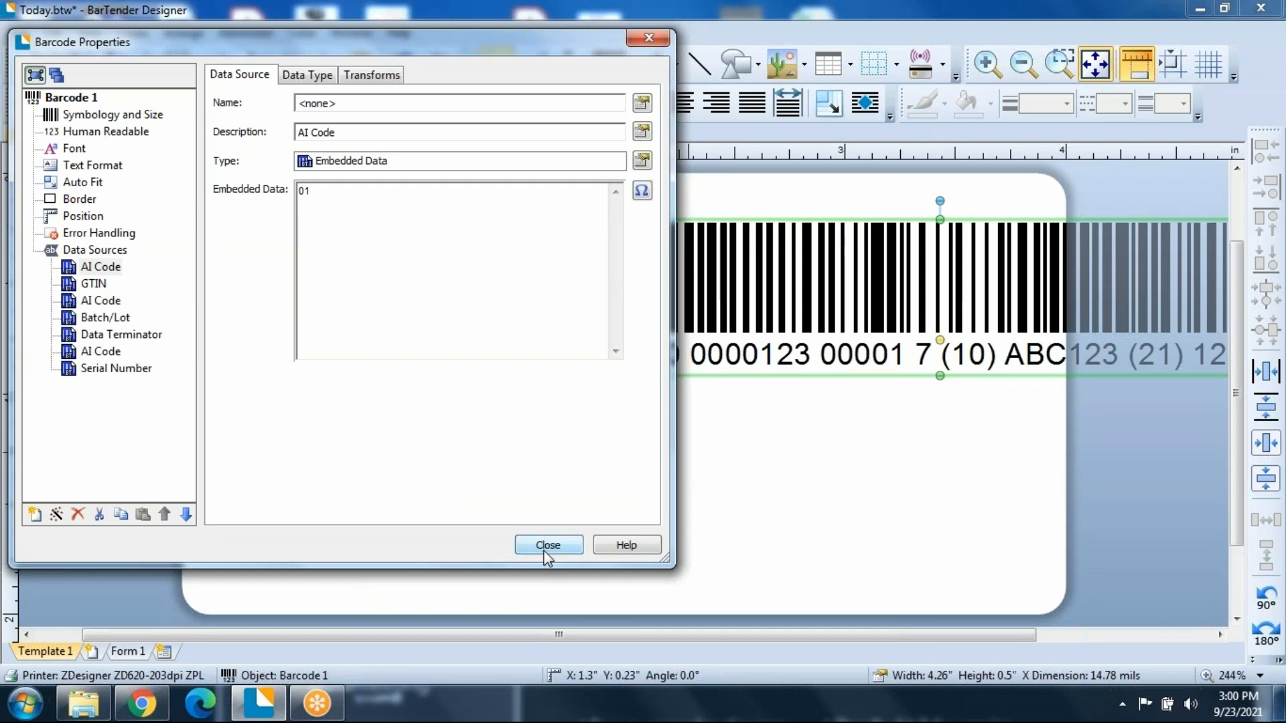
- Close Barcode Properties and position the GS1-128 barcode across the upper label
click(546, 545)
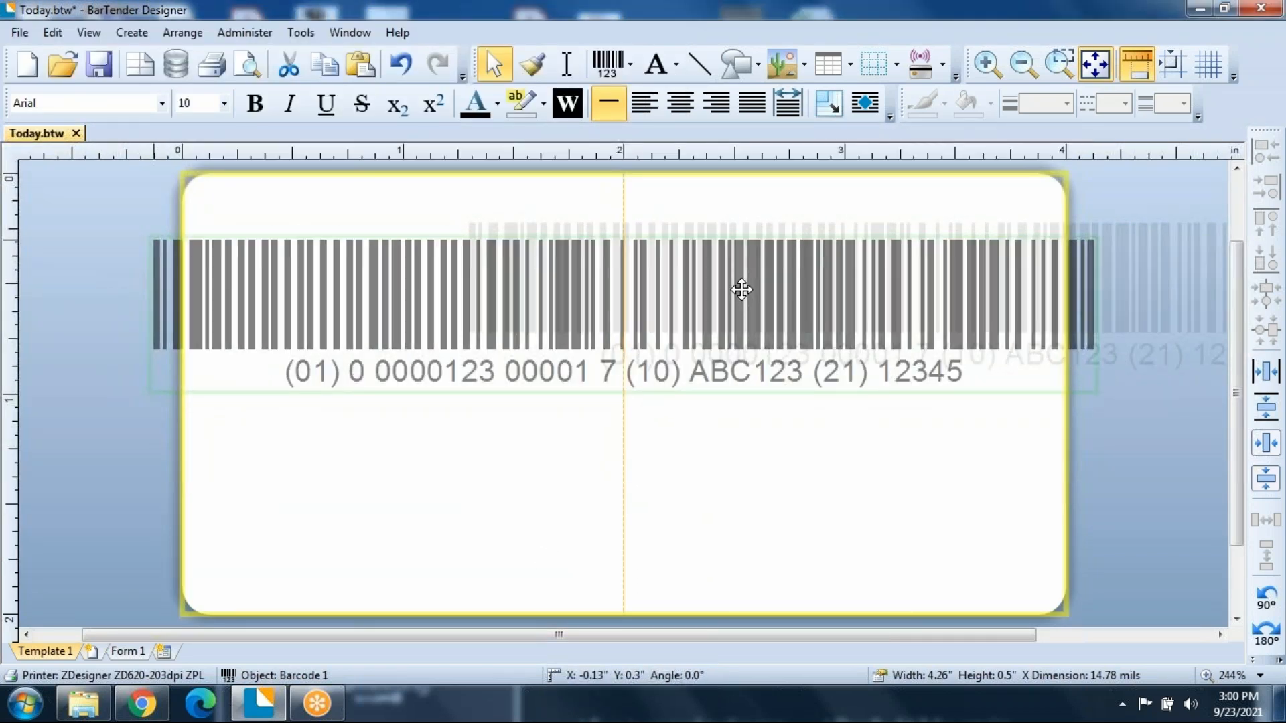
click(742, 289)
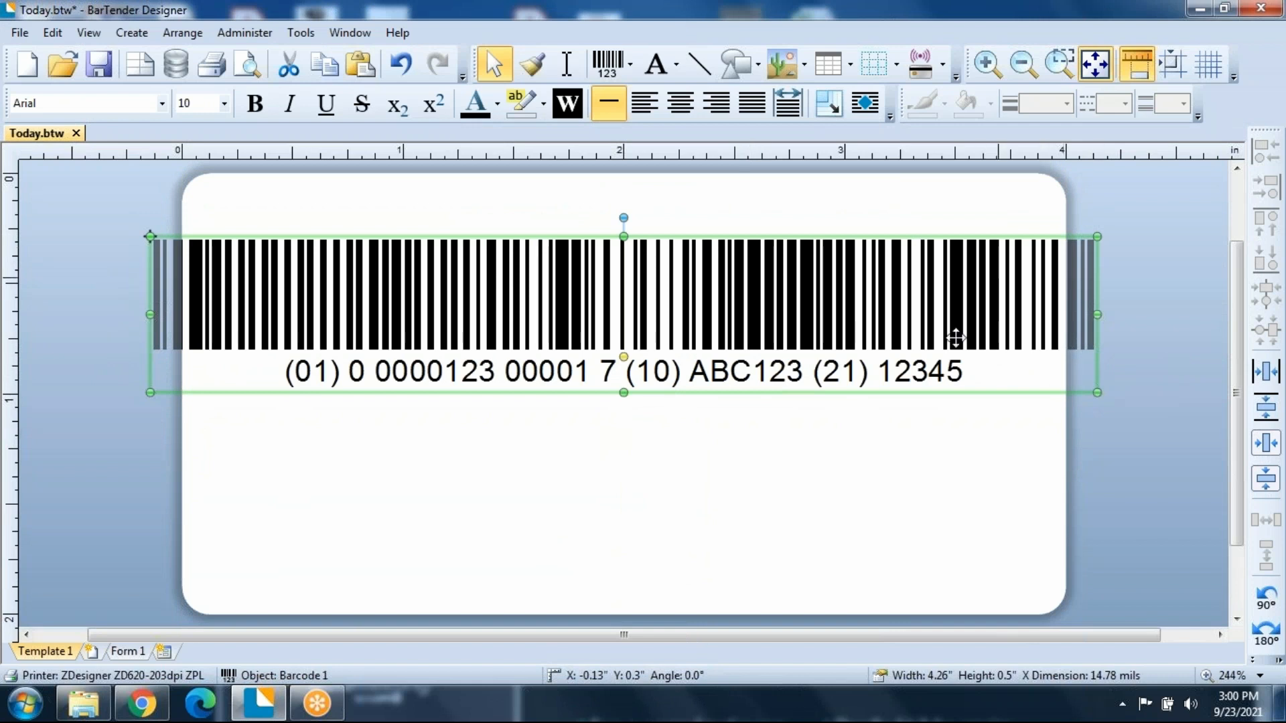
mouse_move(219, 439)
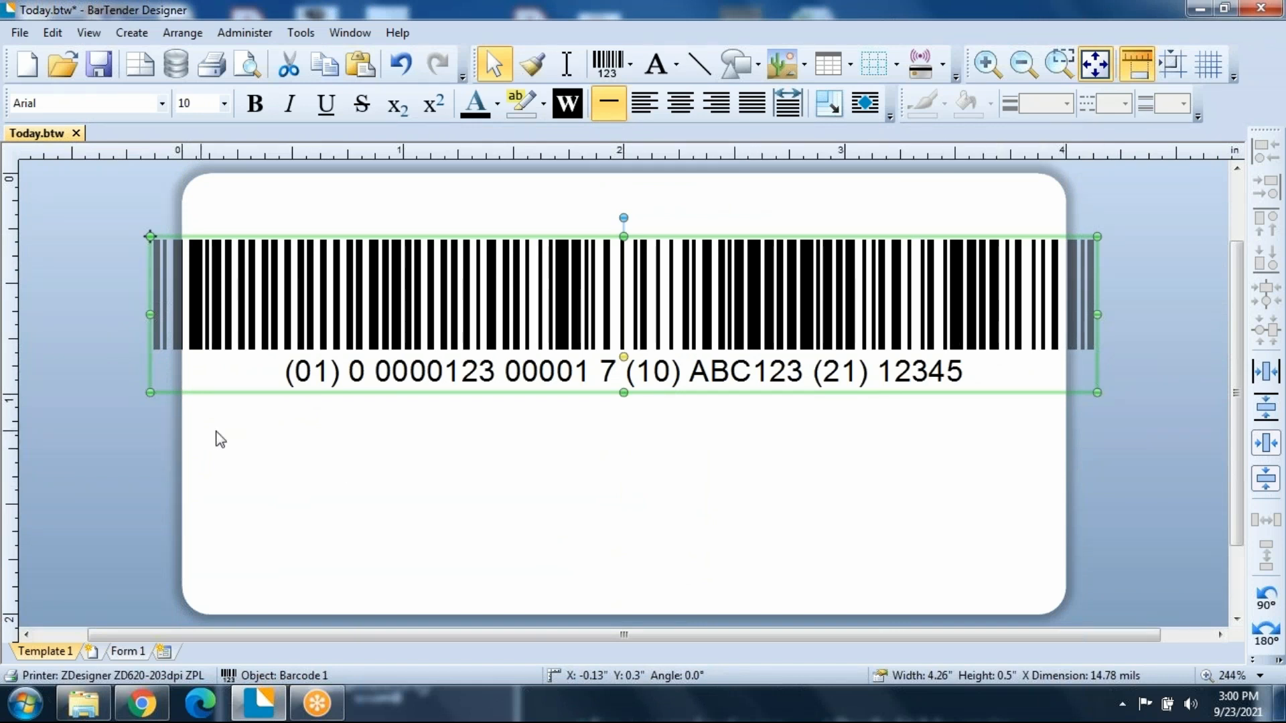
mouse_move(148, 320)
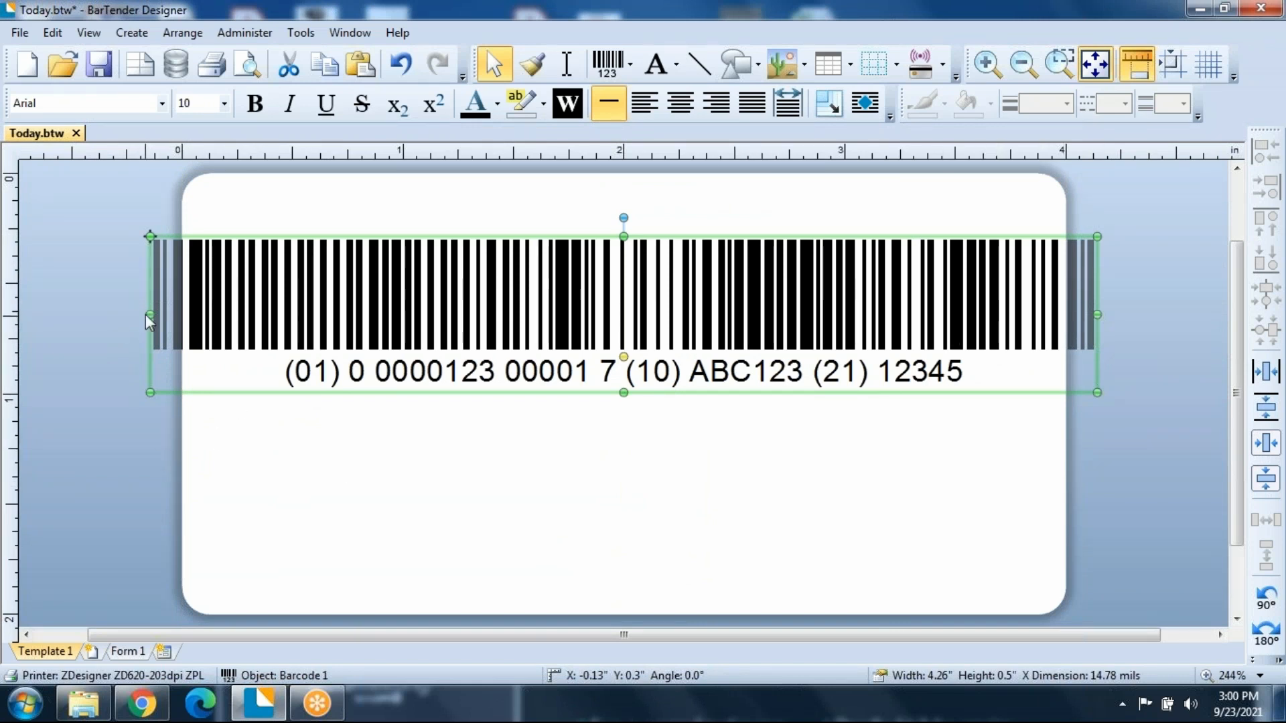